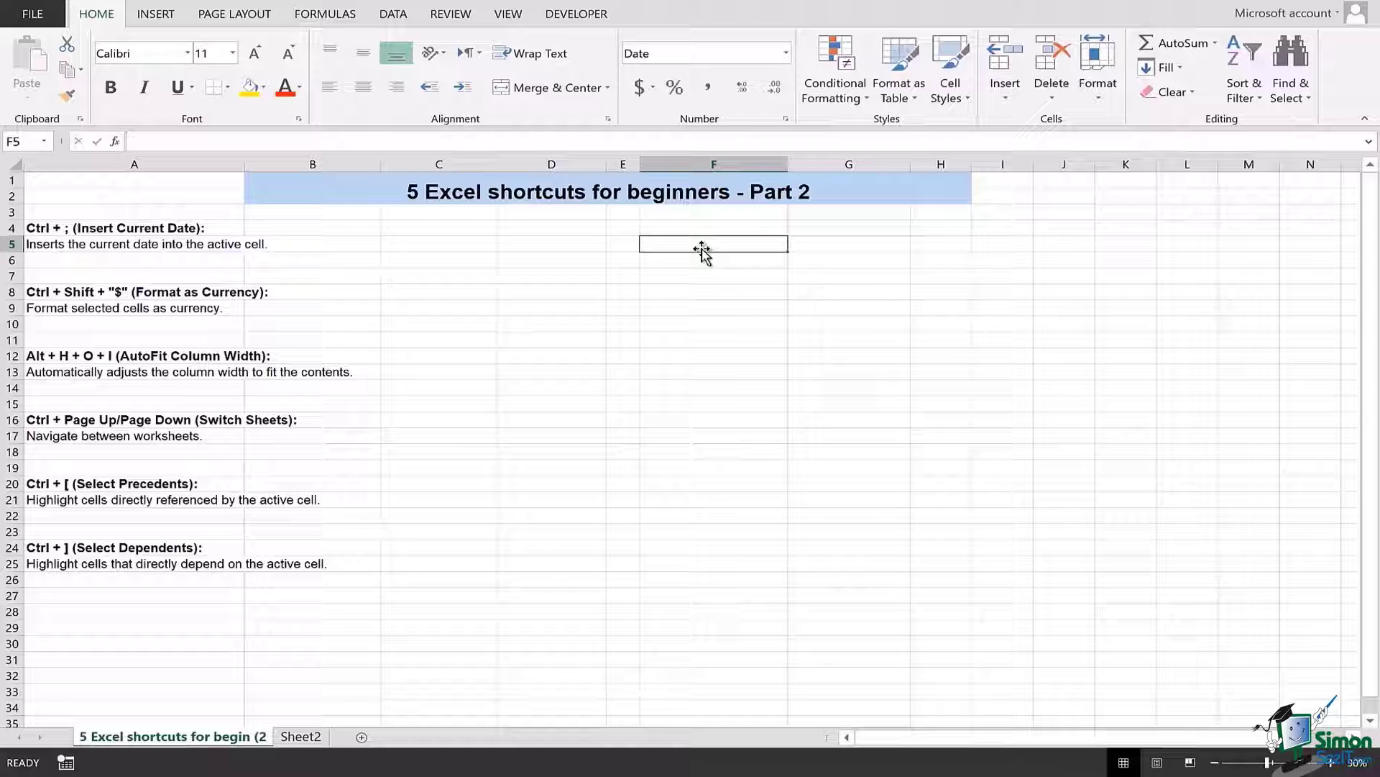
pyautogui.moveTo(702, 231)
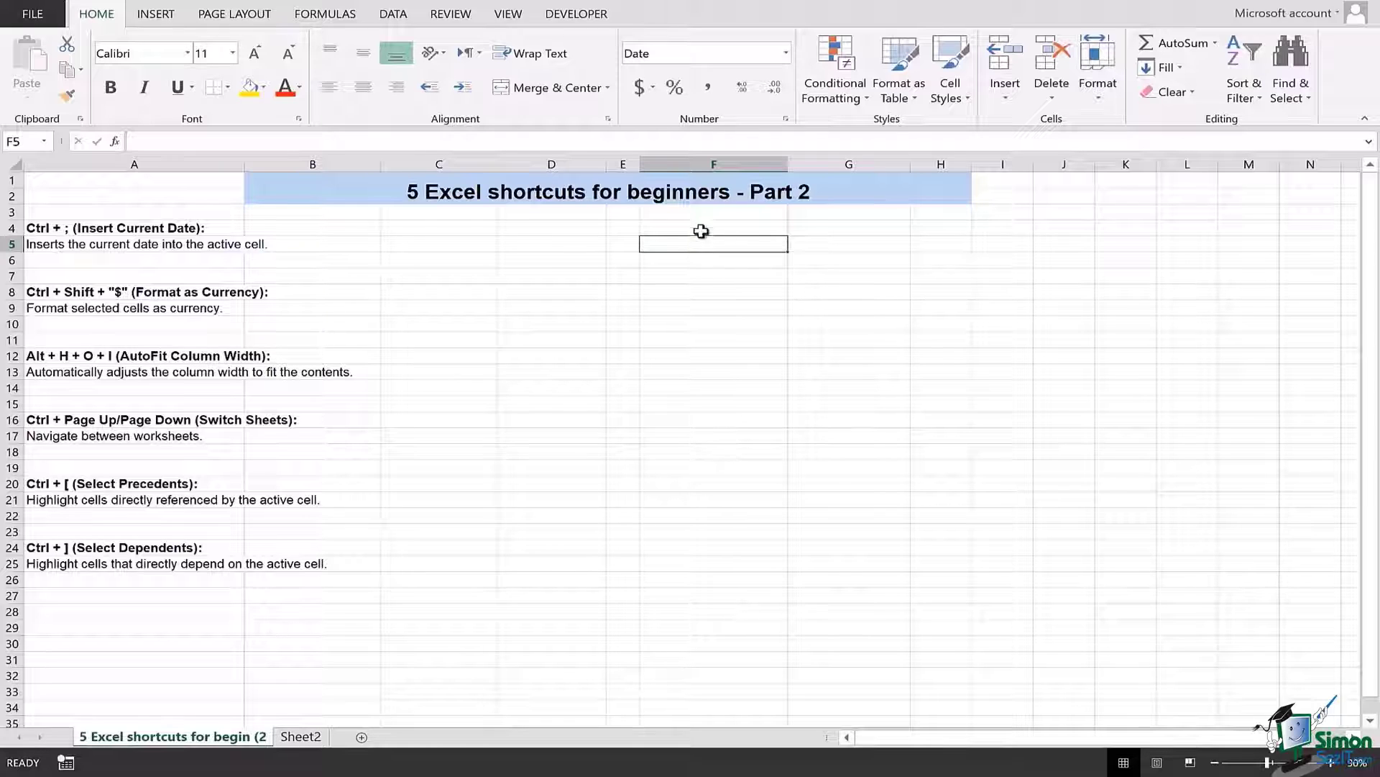
pyautogui.moveTo(709, 242)
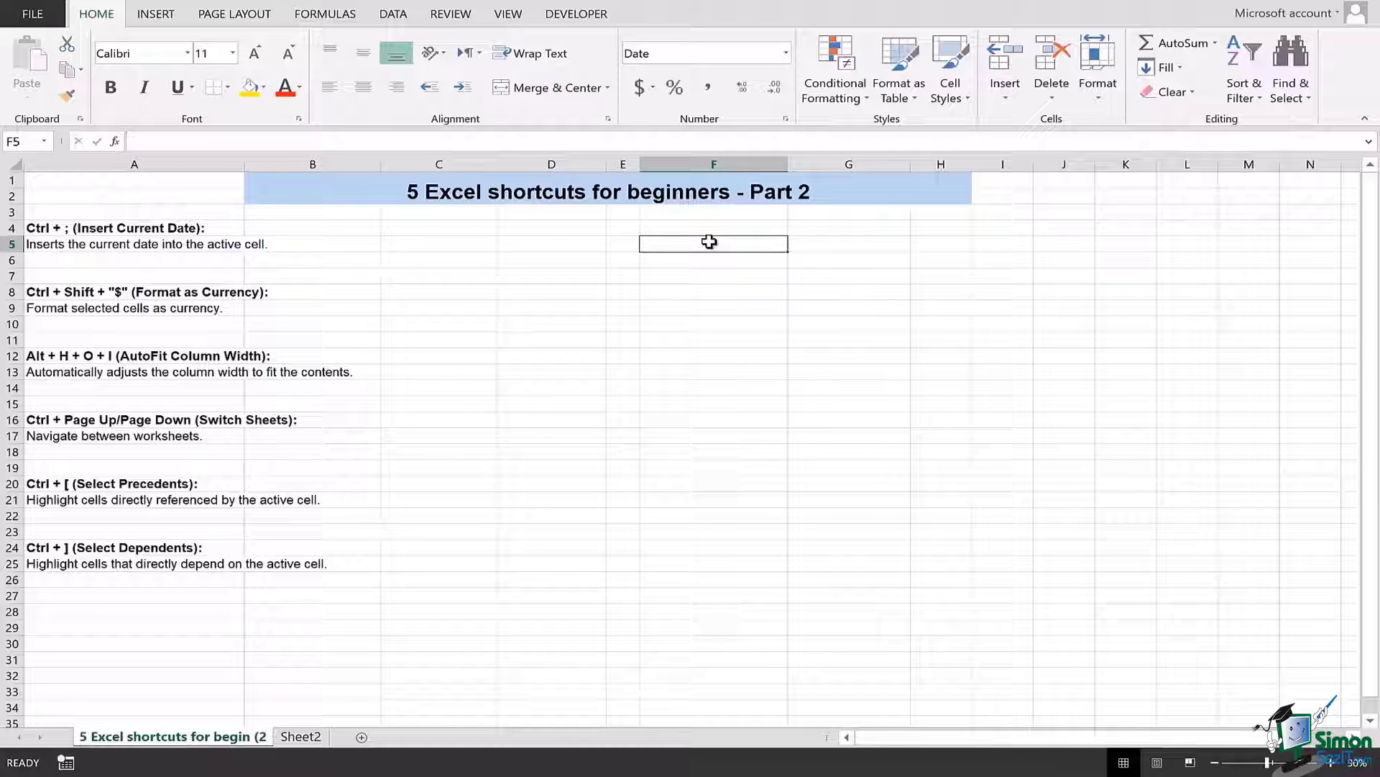
pyautogui.moveTo(719, 256)
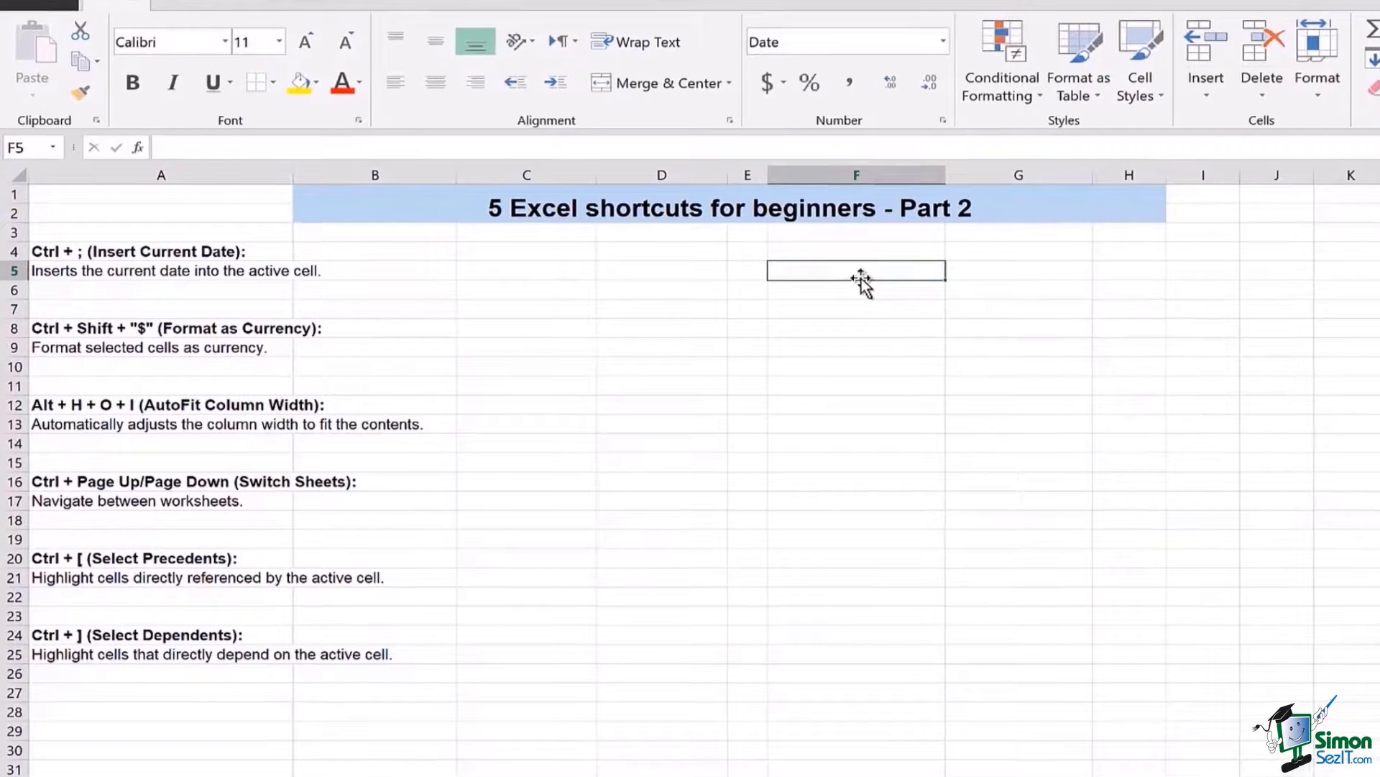
pyautogui.moveTo(861, 279)
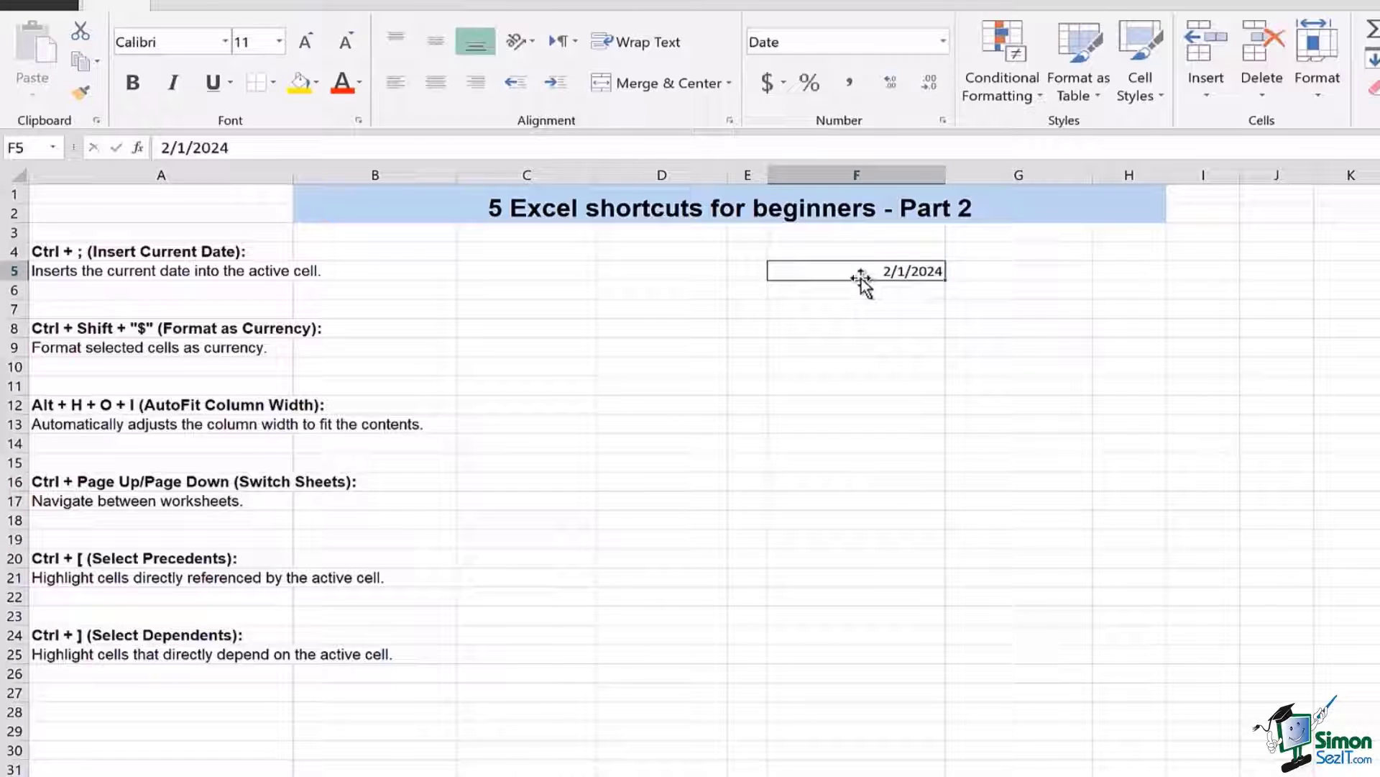
# - Enter the date 2/1/2024 in cell G5 beside the date shortcut
pyautogui.click(1019, 271)
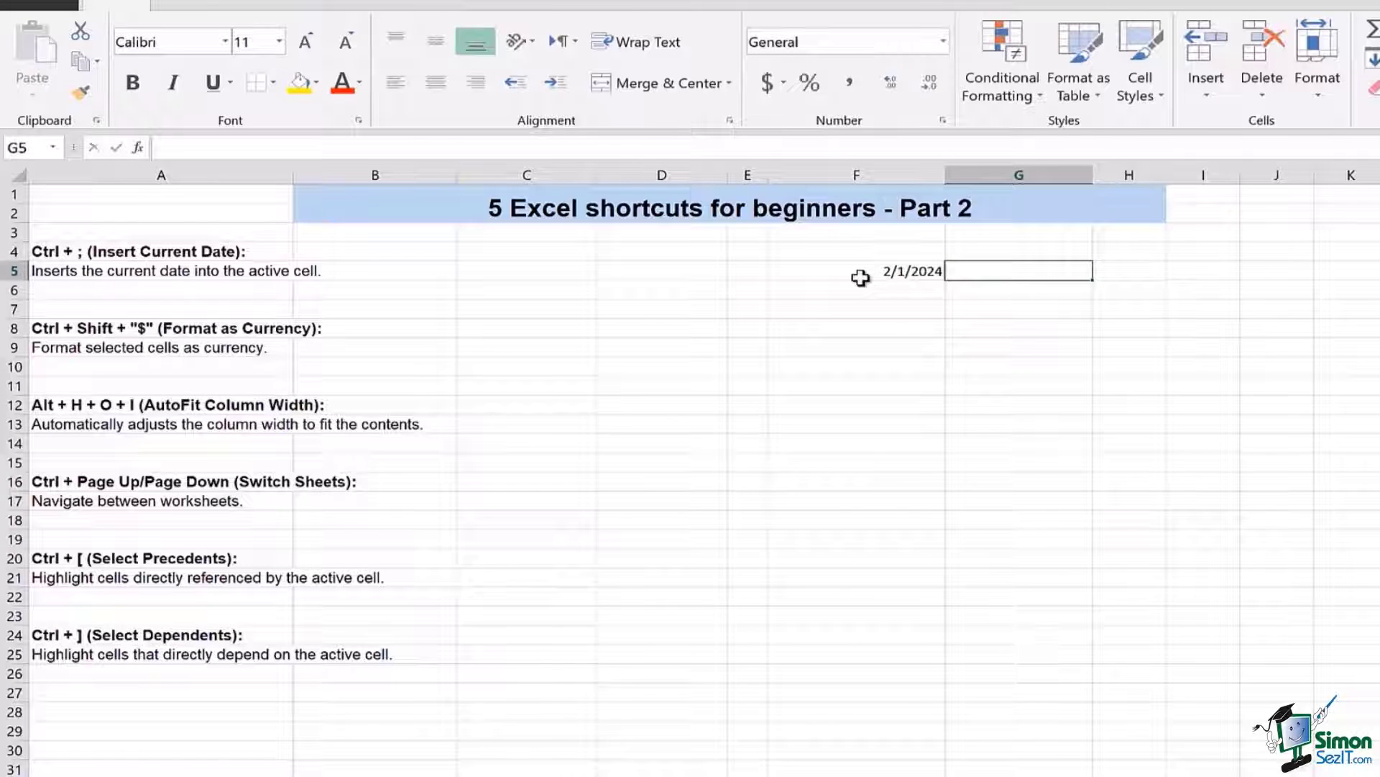
pyautogui.write('2/1')
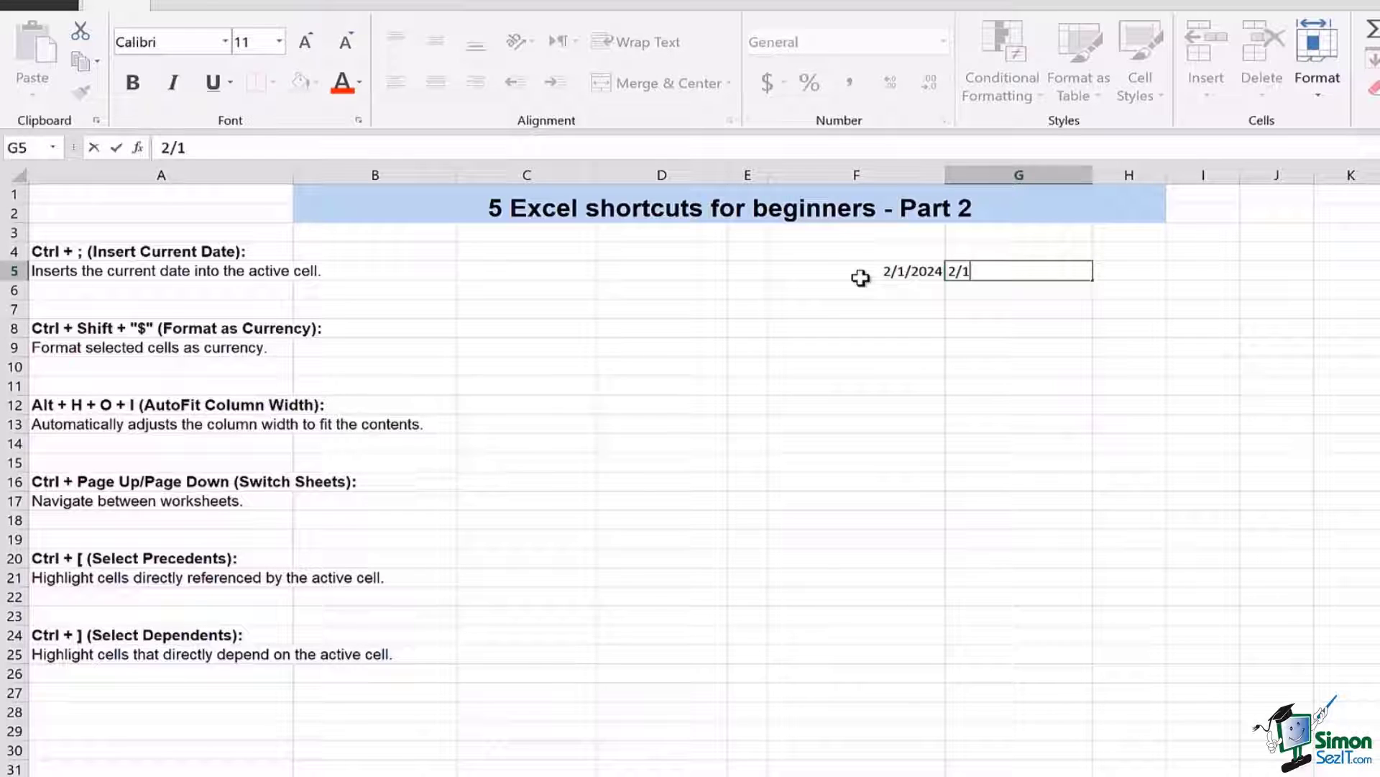
pyautogui.write('024')
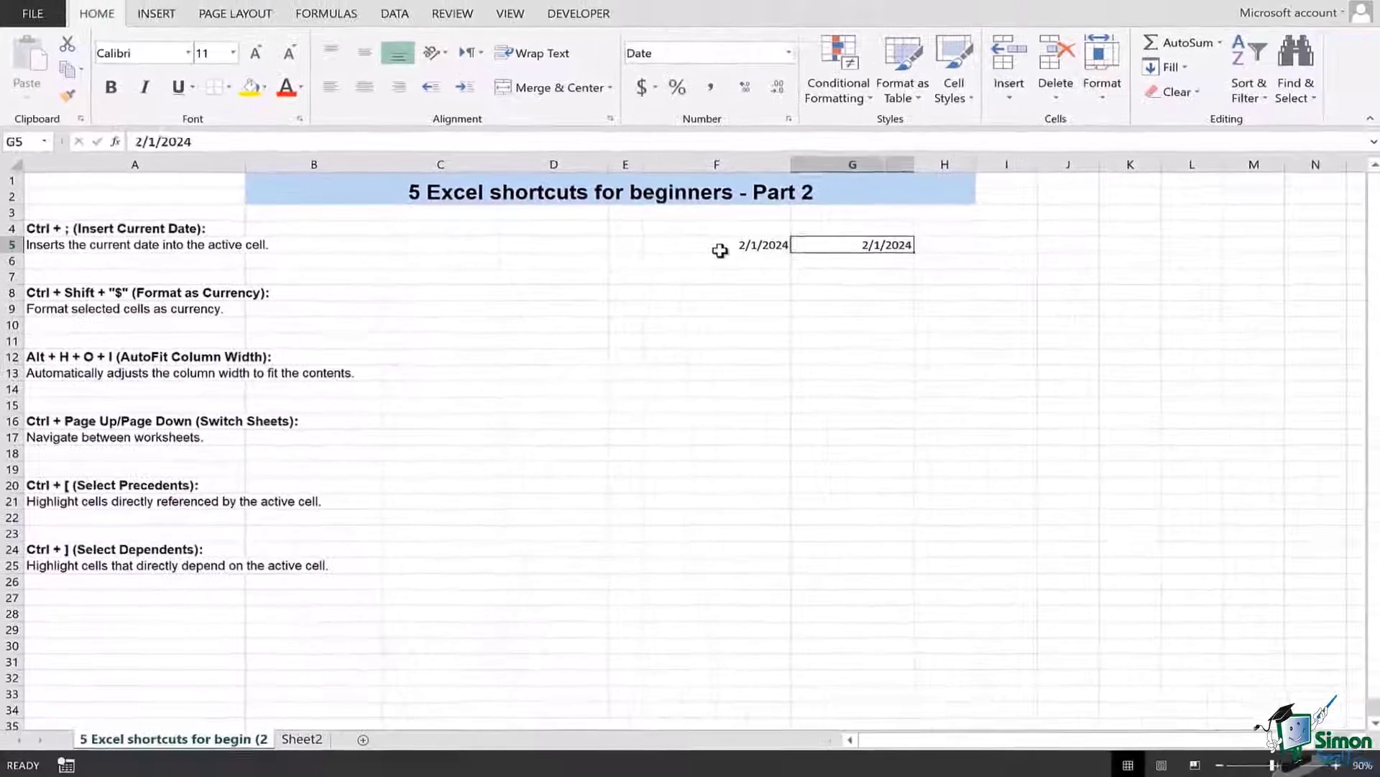
pyautogui.click(940, 243)
pyautogui.write('88')
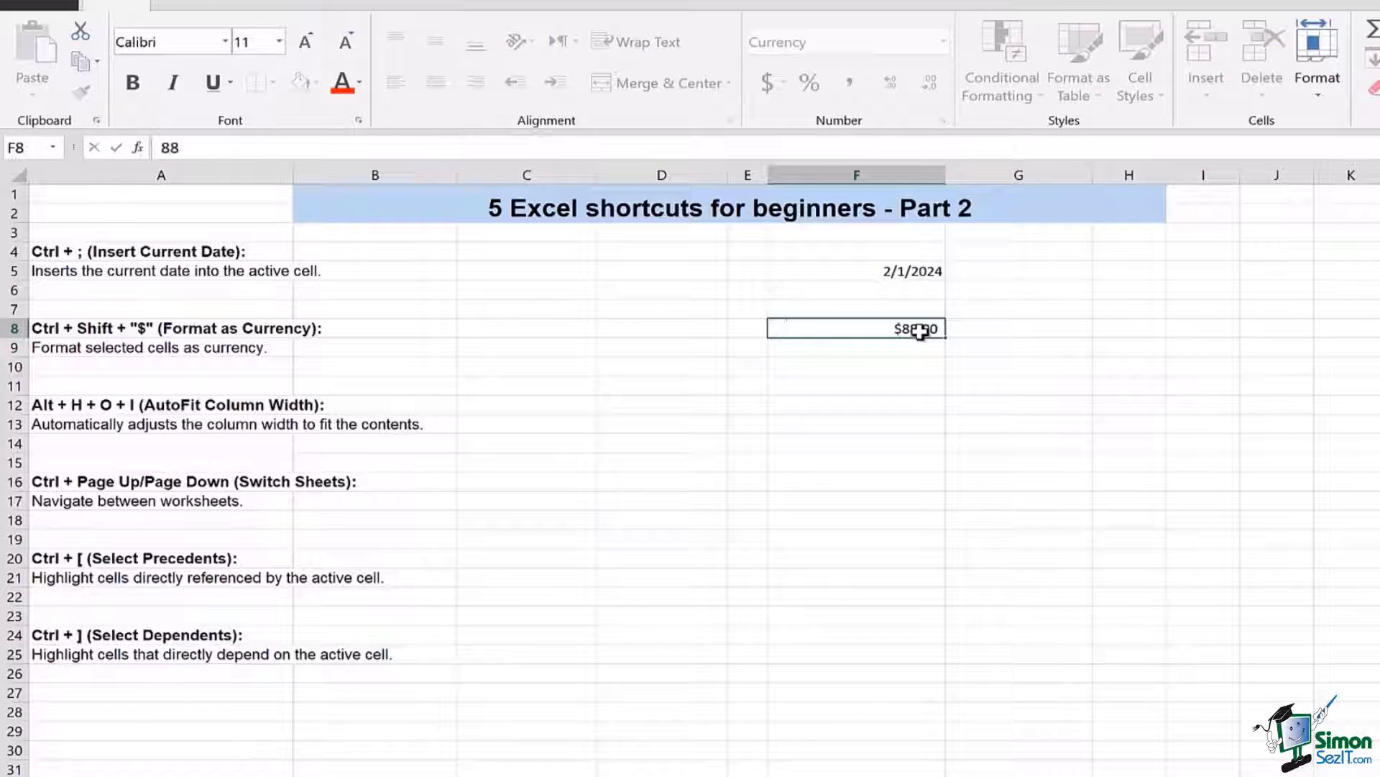
# - Finish entering the amounts 88, 45, 34 in F8:F10 and apply Currency format
pyautogui.write('34.00')
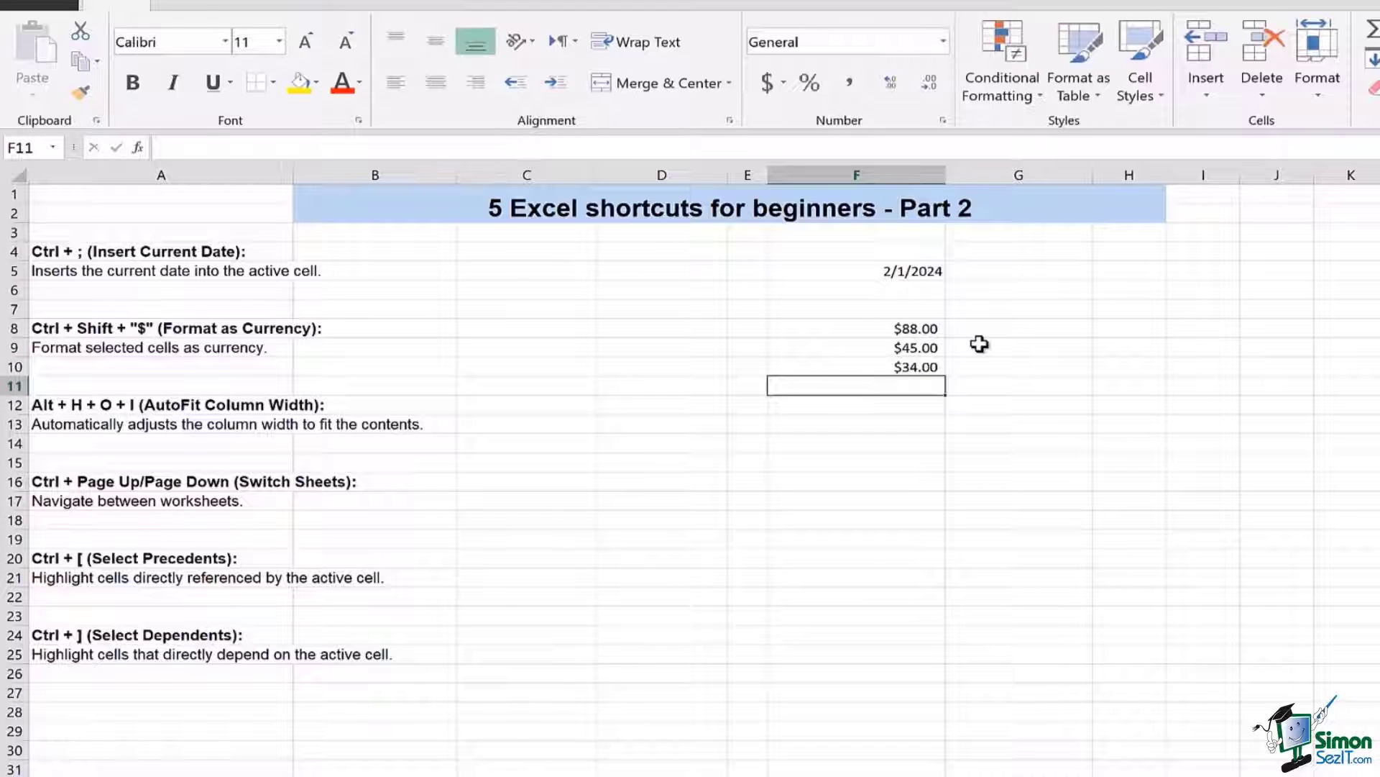
pyautogui.moveTo(925, 333)
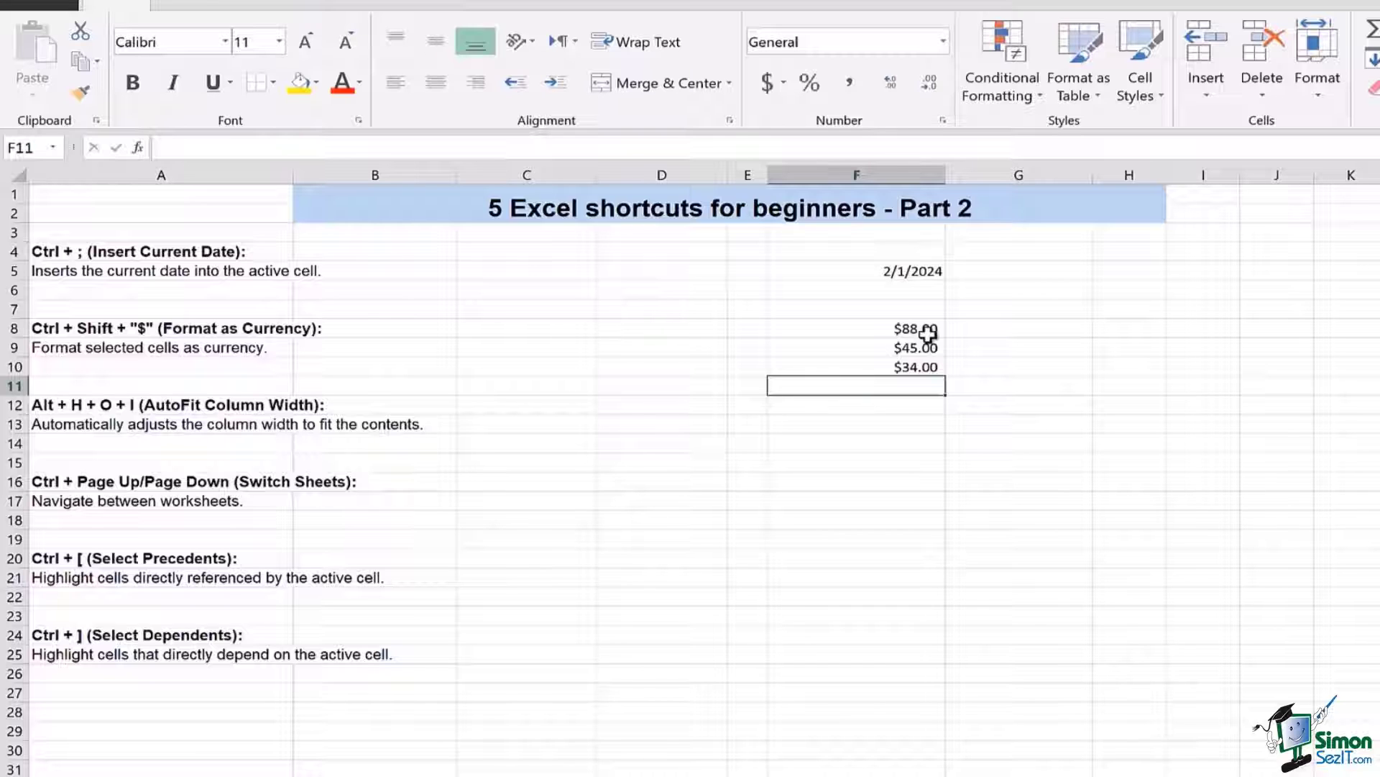
pyautogui.moveTo(976, 333)
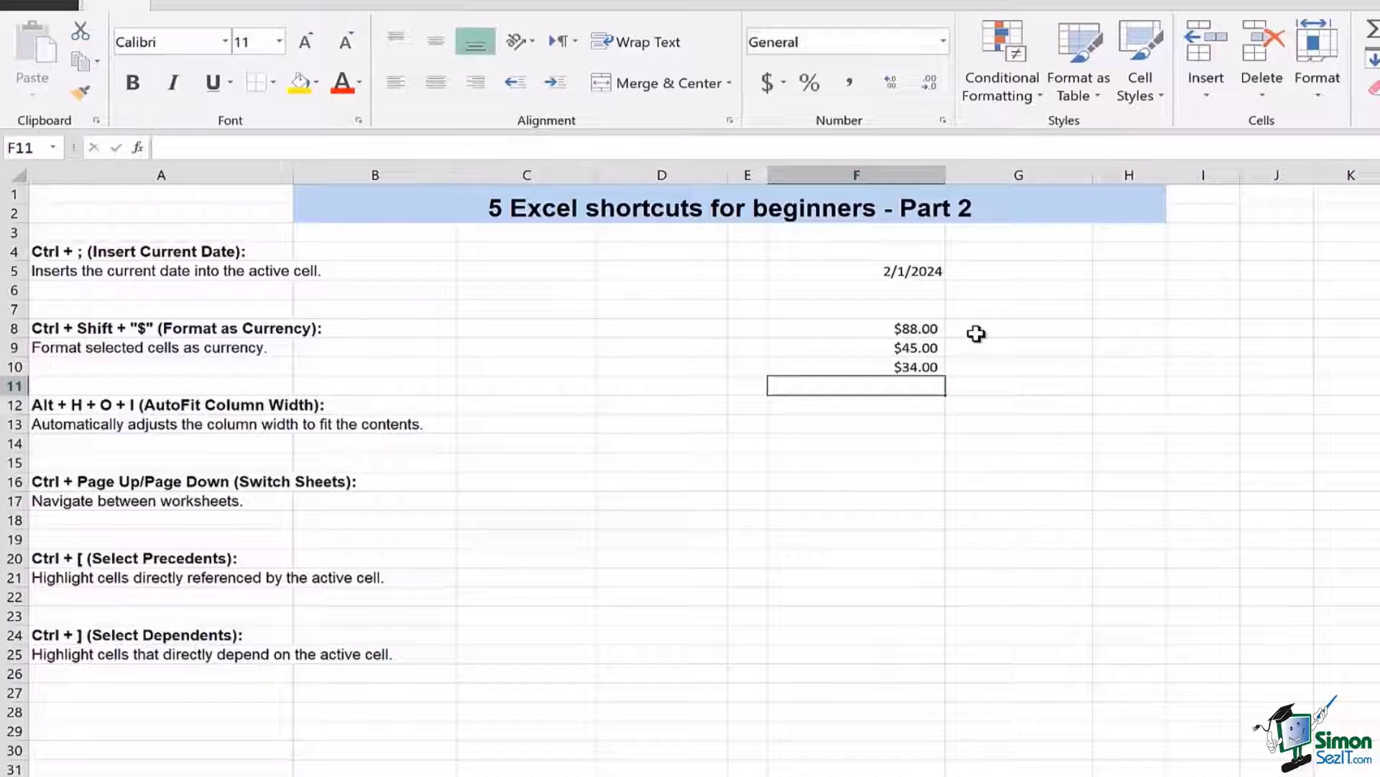
pyautogui.click(1018, 328)
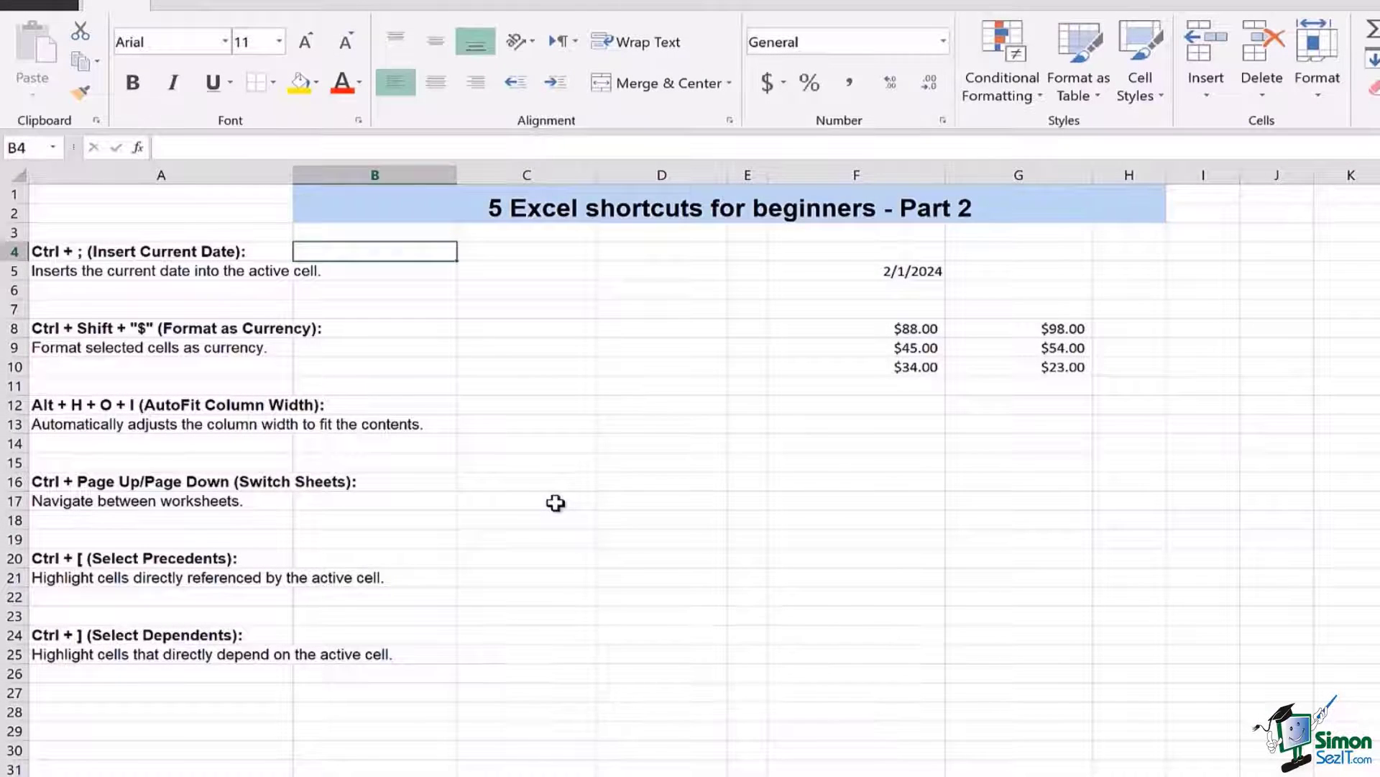
# - AutoFit column A to its longest shortcut description with Alt+H, O, I
pyautogui.click(160, 174)
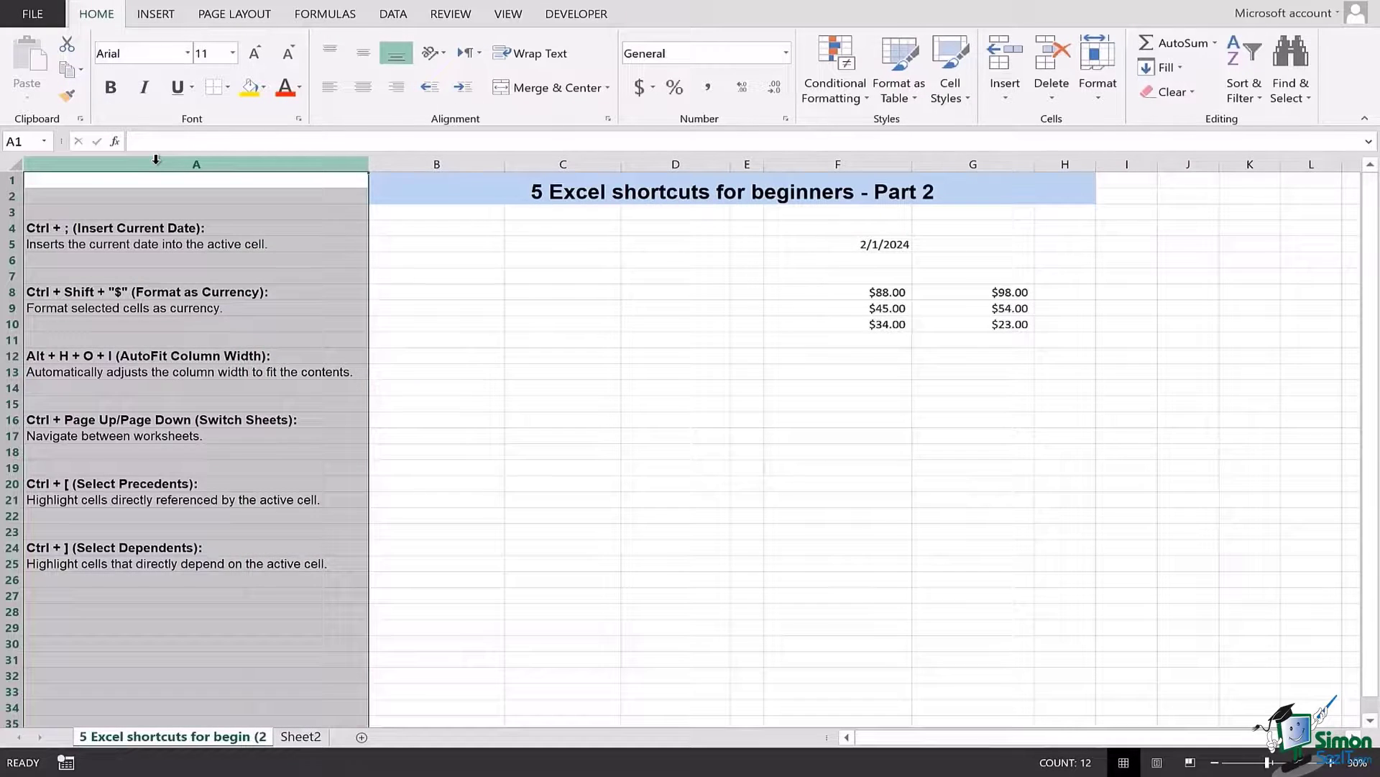
pyautogui.moveTo(352, 211)
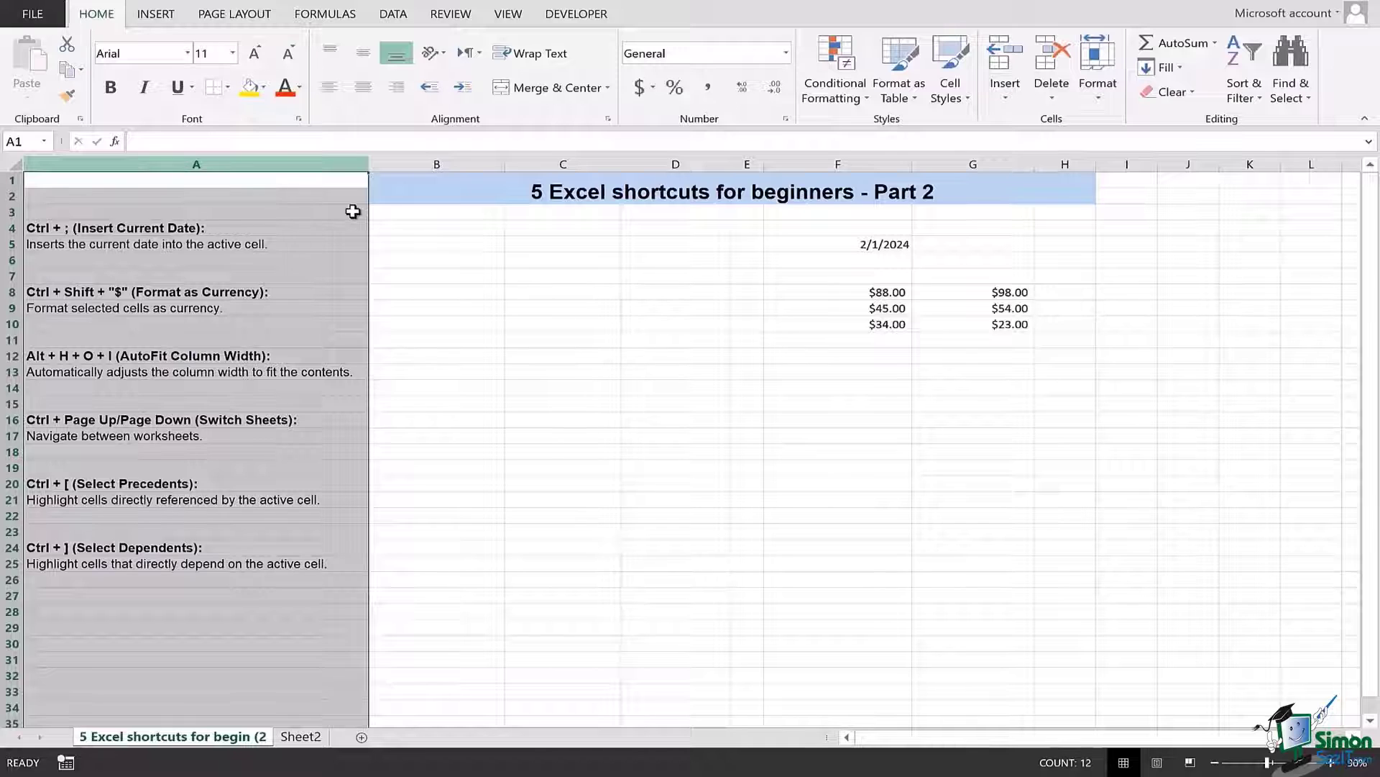
pyautogui.click(436, 323)
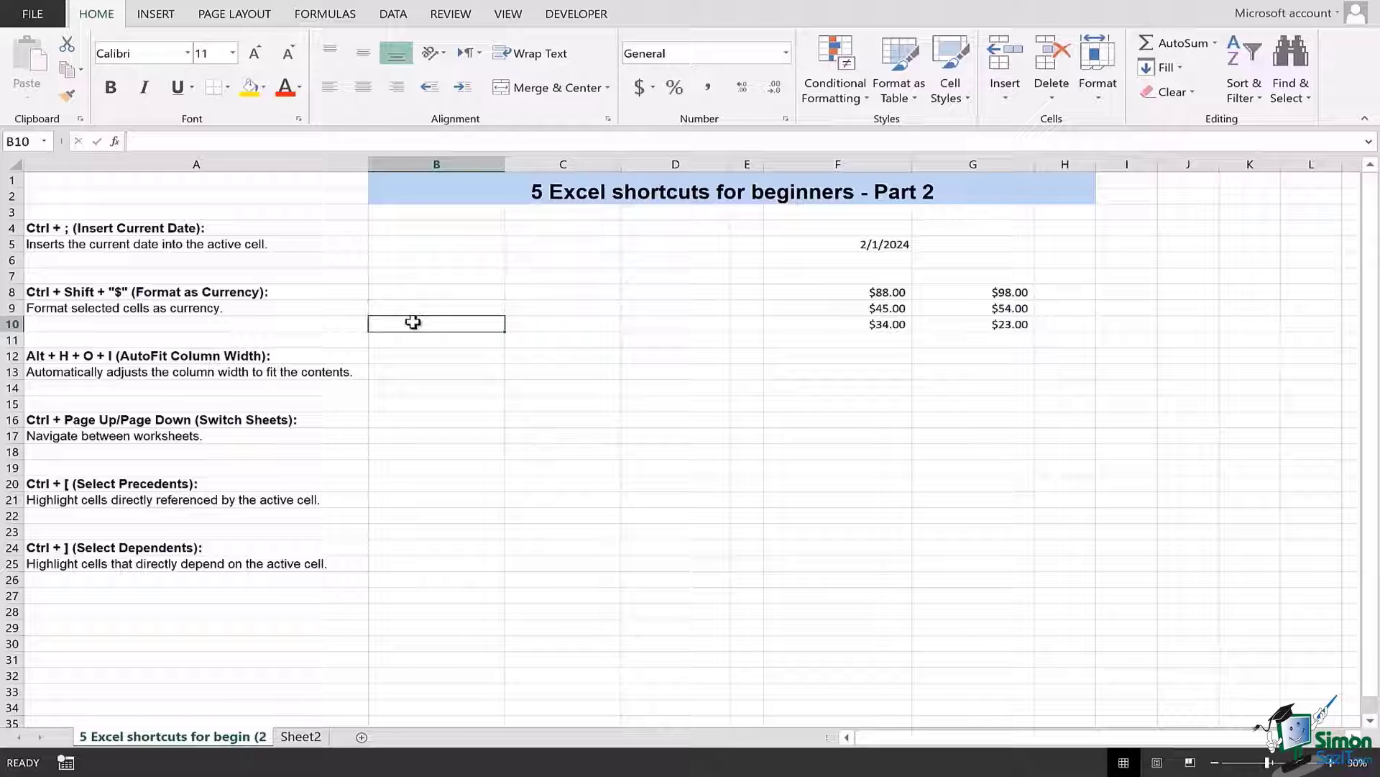
# - Insert new worksheets Sheet1, Sheet3 and Sheet4 in the workbook
pyautogui.click(562, 611)
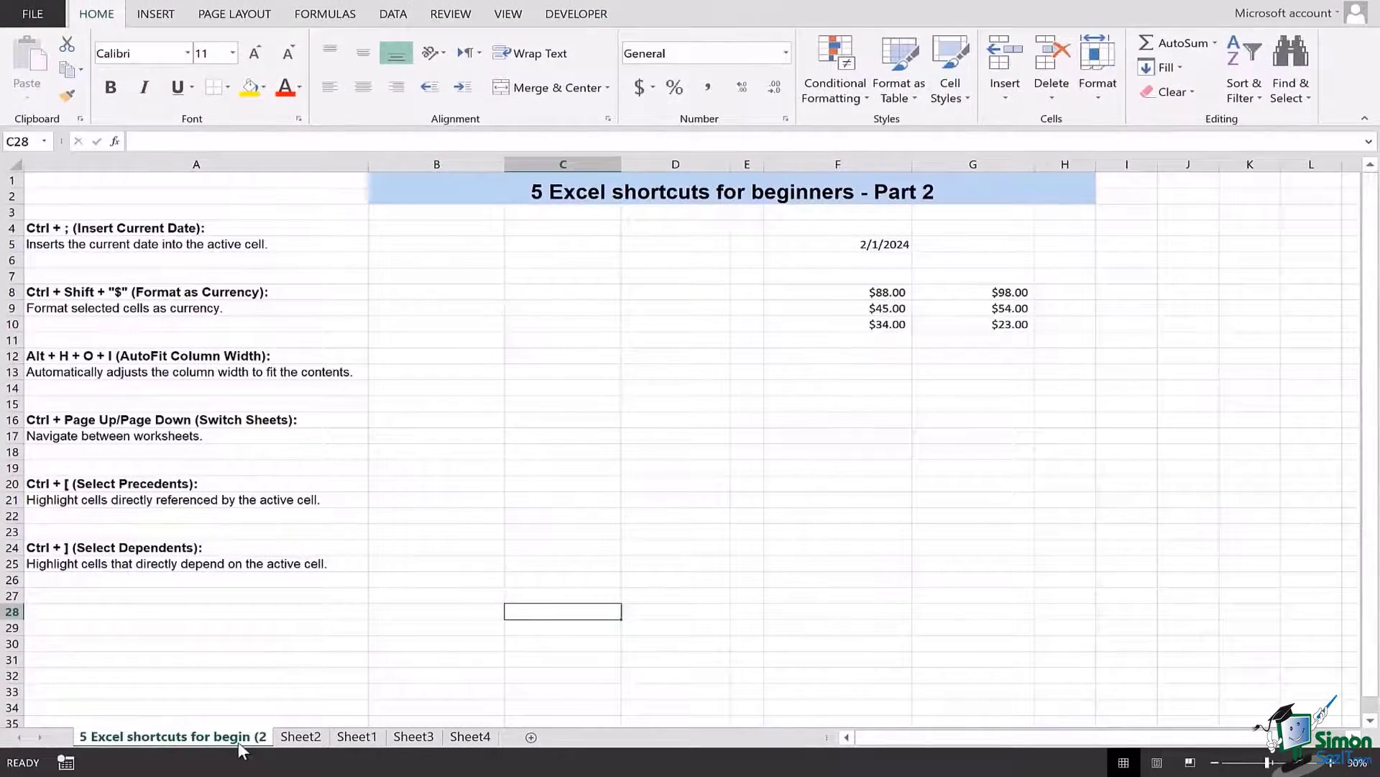
pyautogui.click(413, 737)
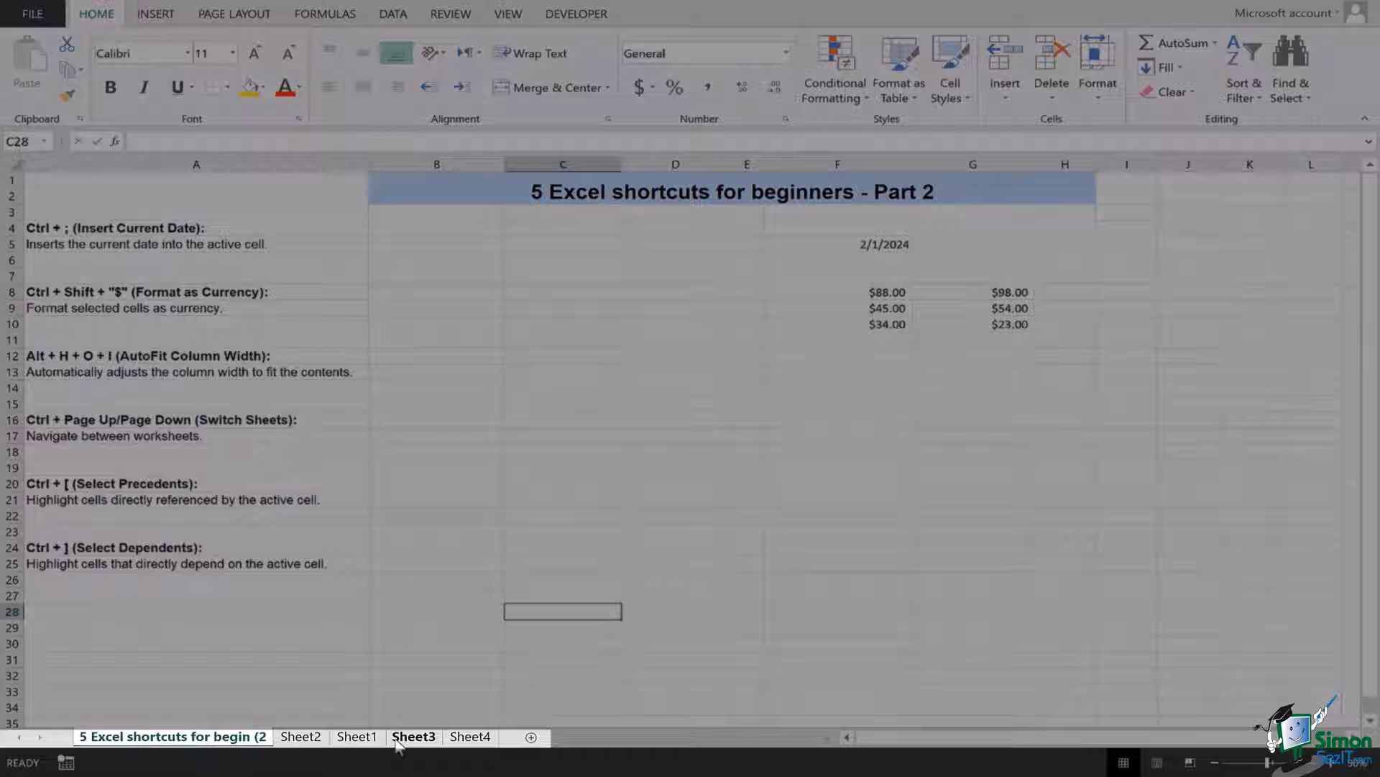
pyautogui.click(301, 737)
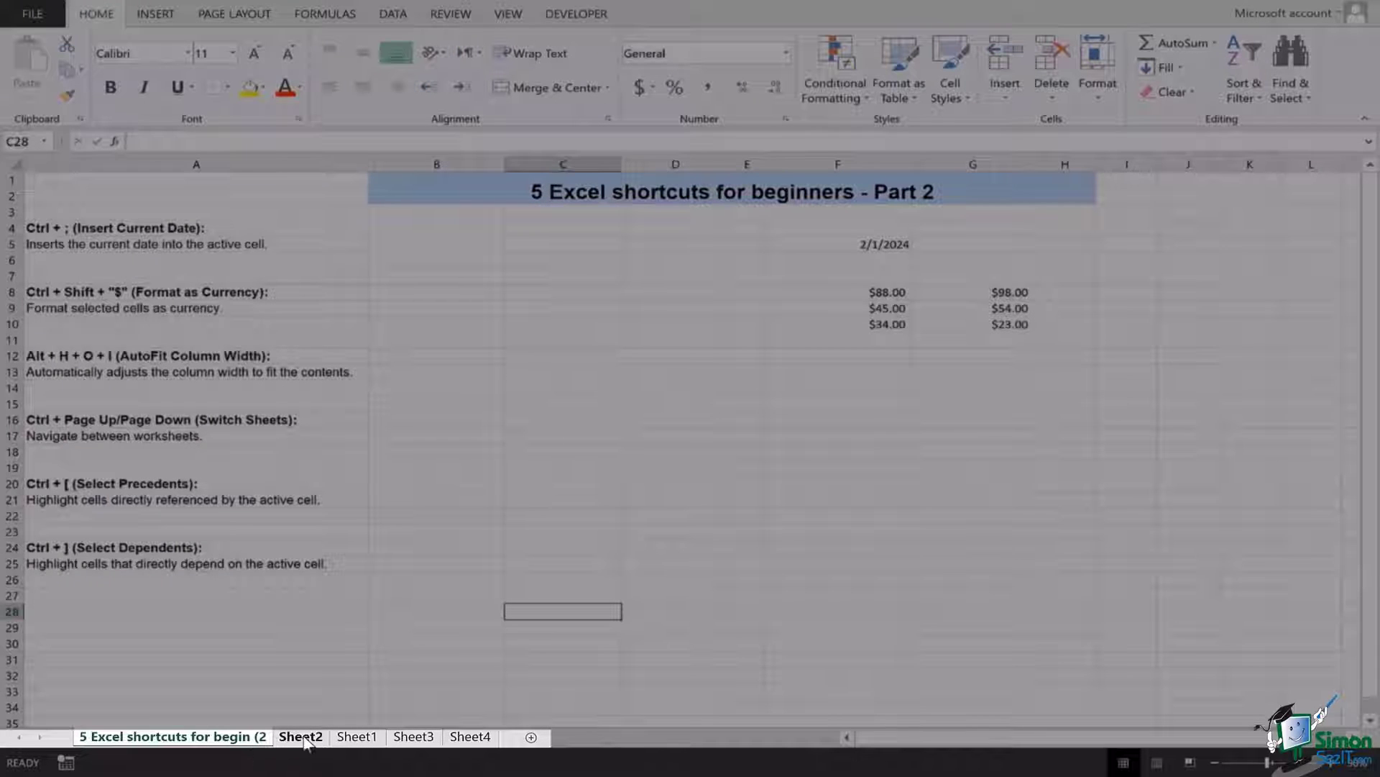
pyautogui.click(412, 737)
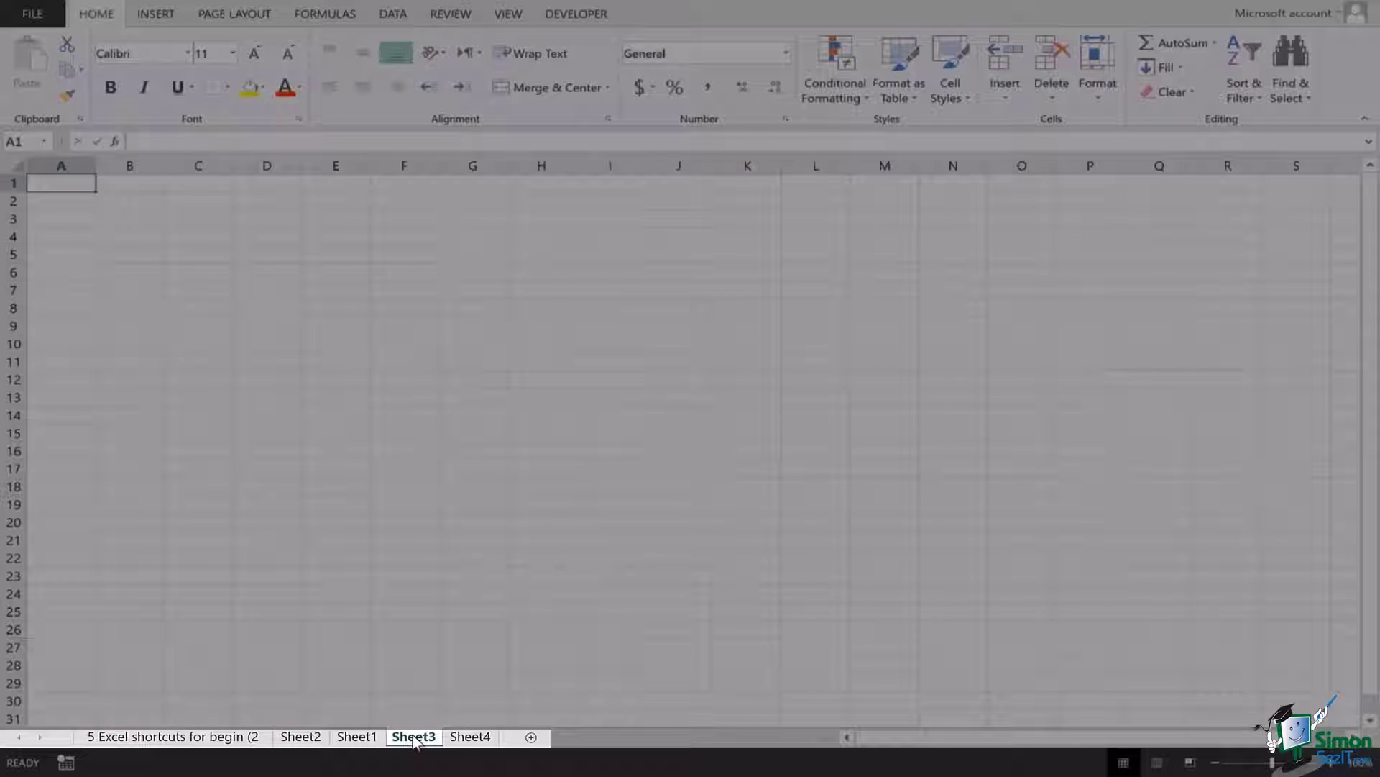
pyautogui.click(470, 737)
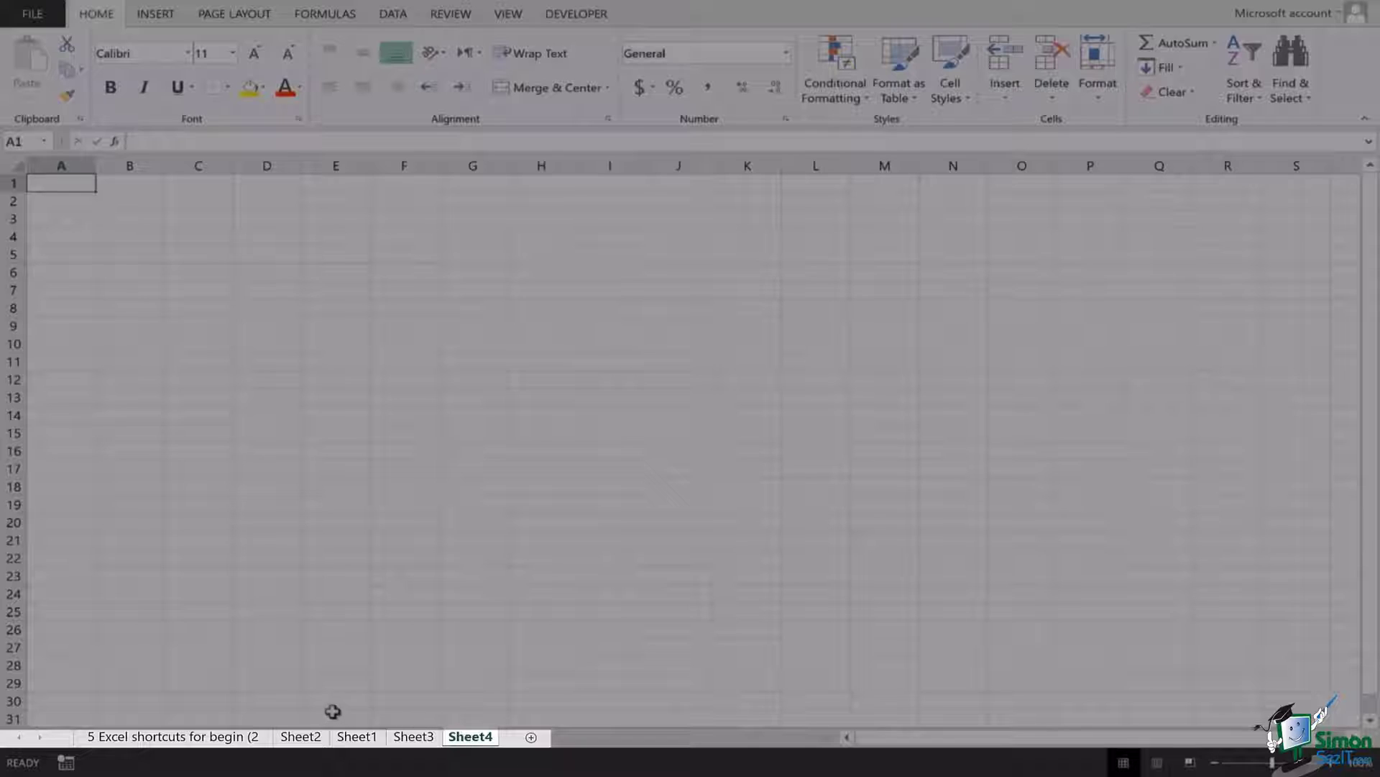
pyautogui.click(300, 737)
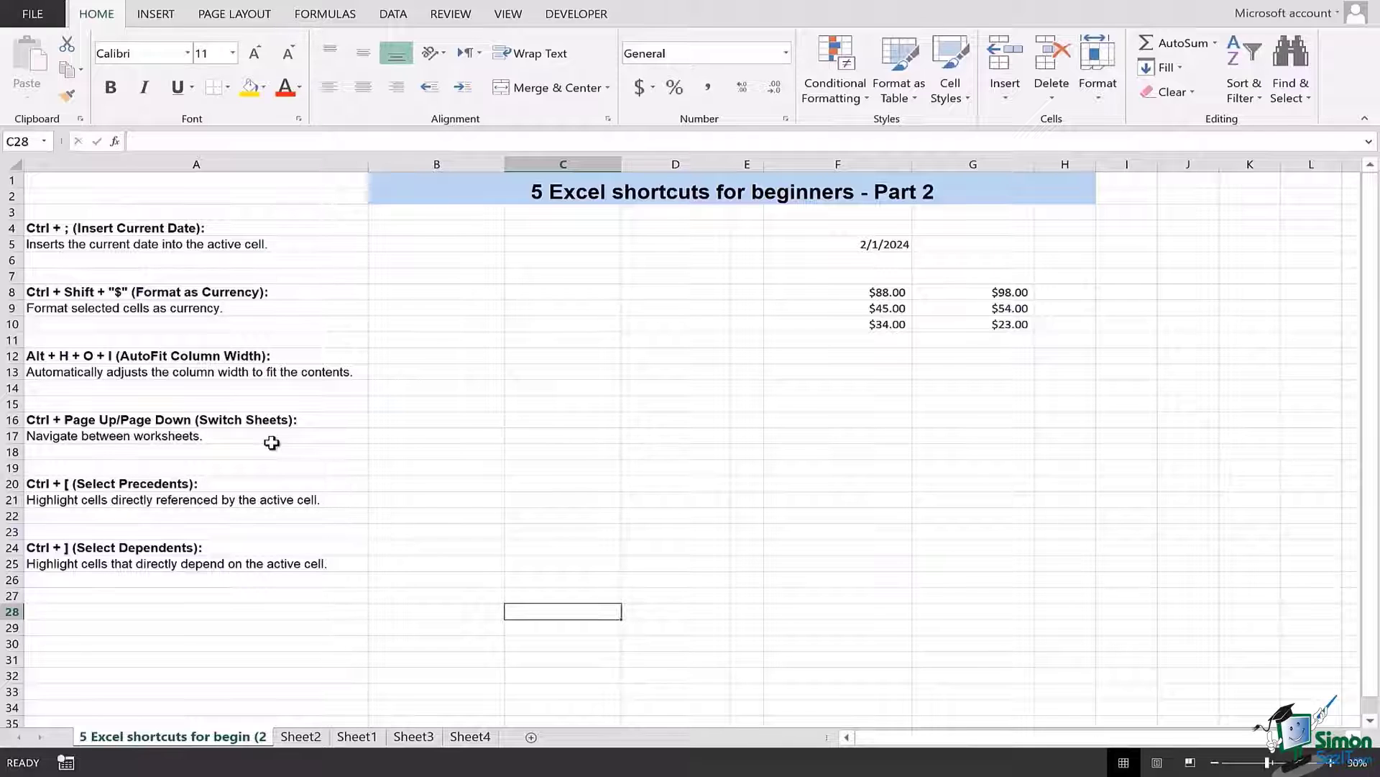
# - Step through Sheet1, Sheet4 and the other sheets, ending on the shortcuts worksheet
pyautogui.click(357, 736)
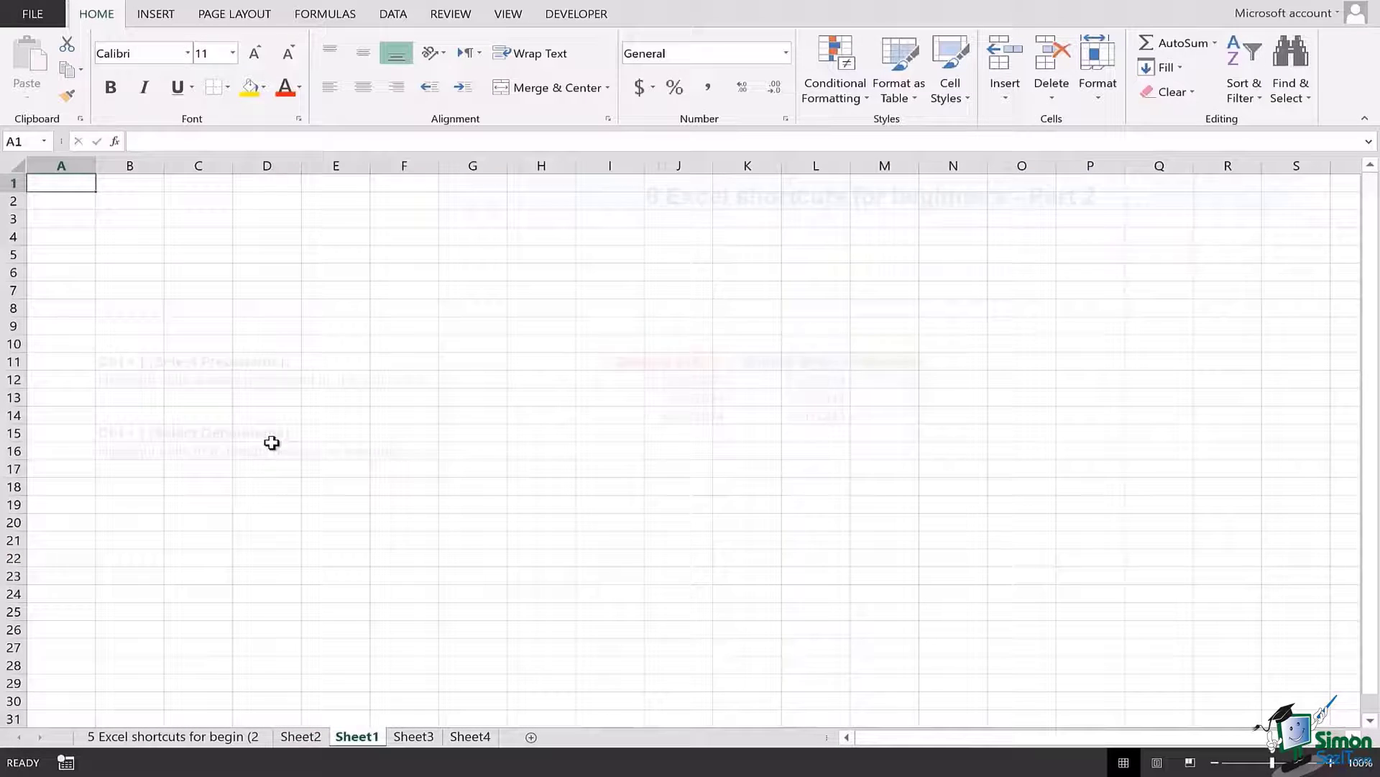
pyautogui.click(469, 736)
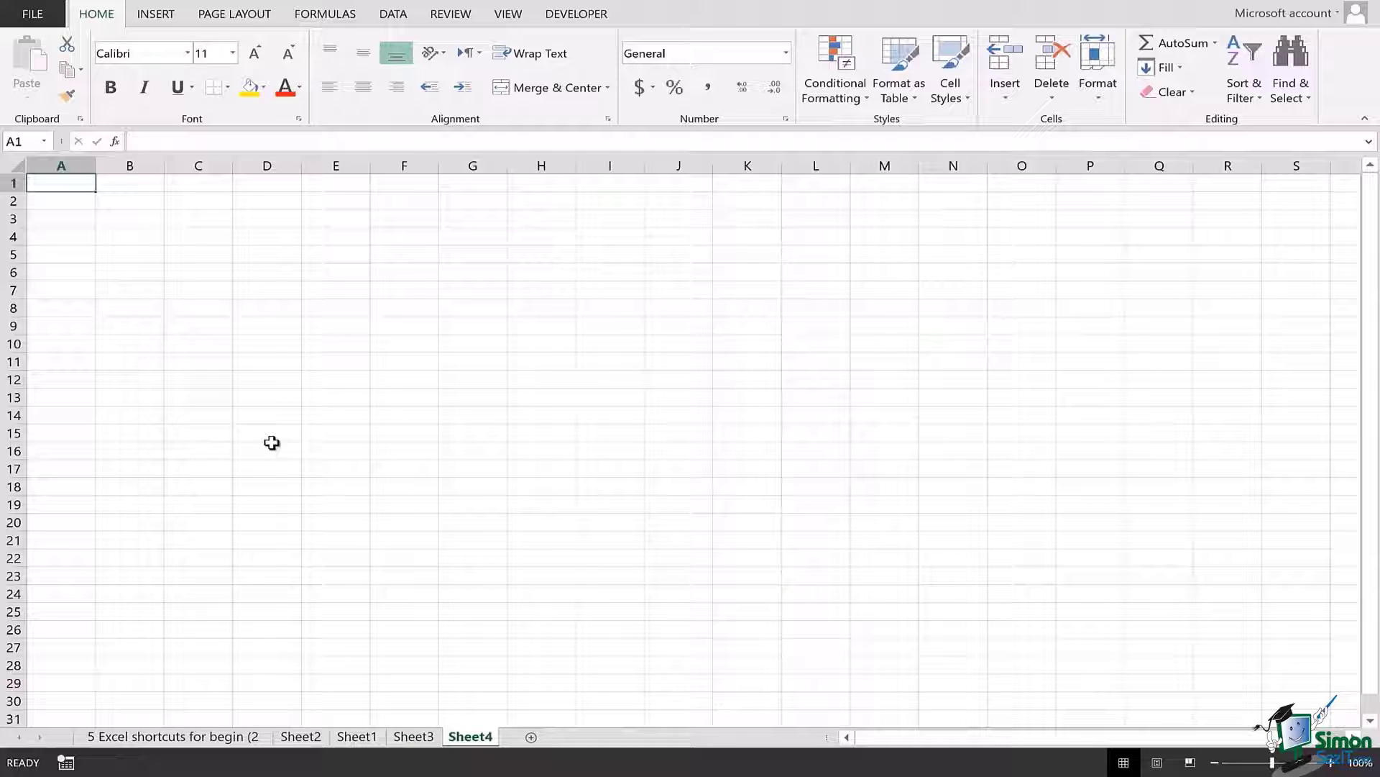
pyautogui.click(301, 737)
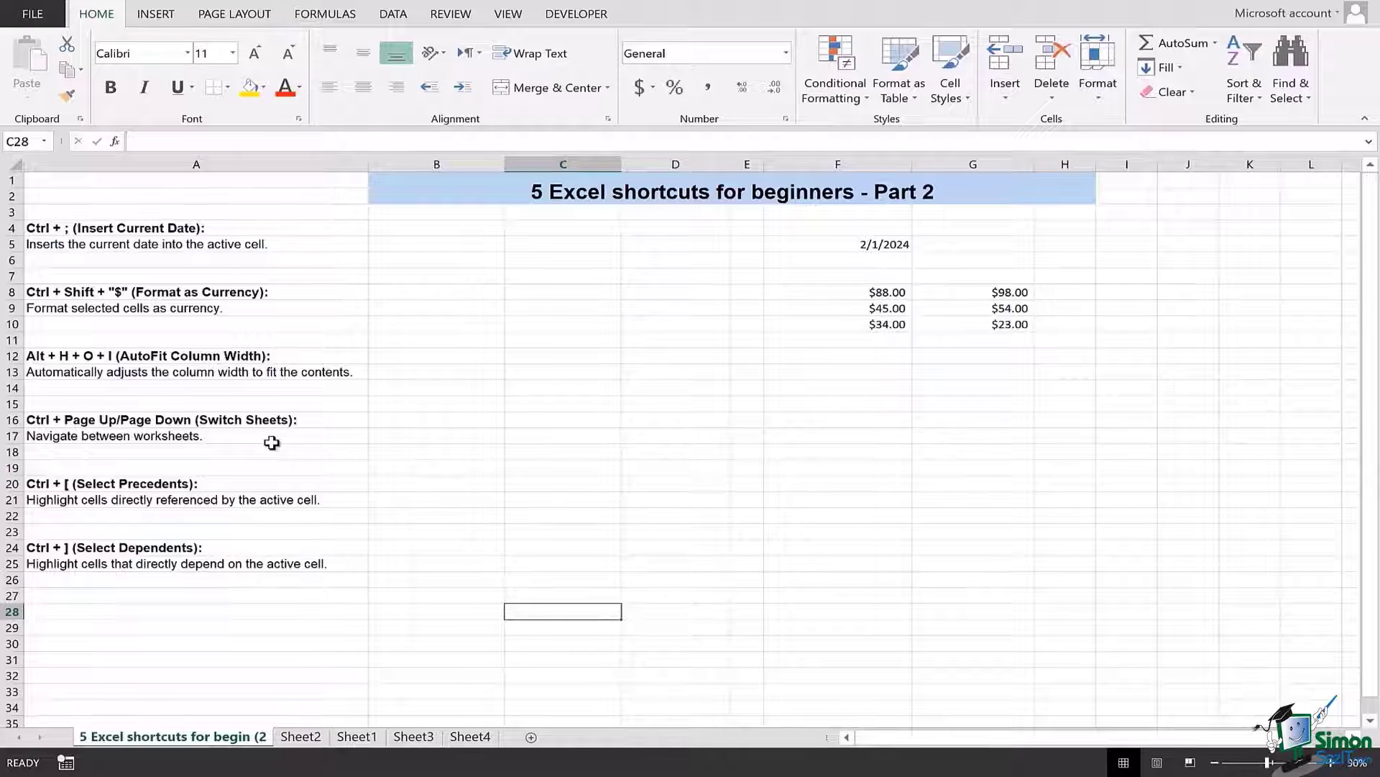
pyautogui.moveTo(326, 514)
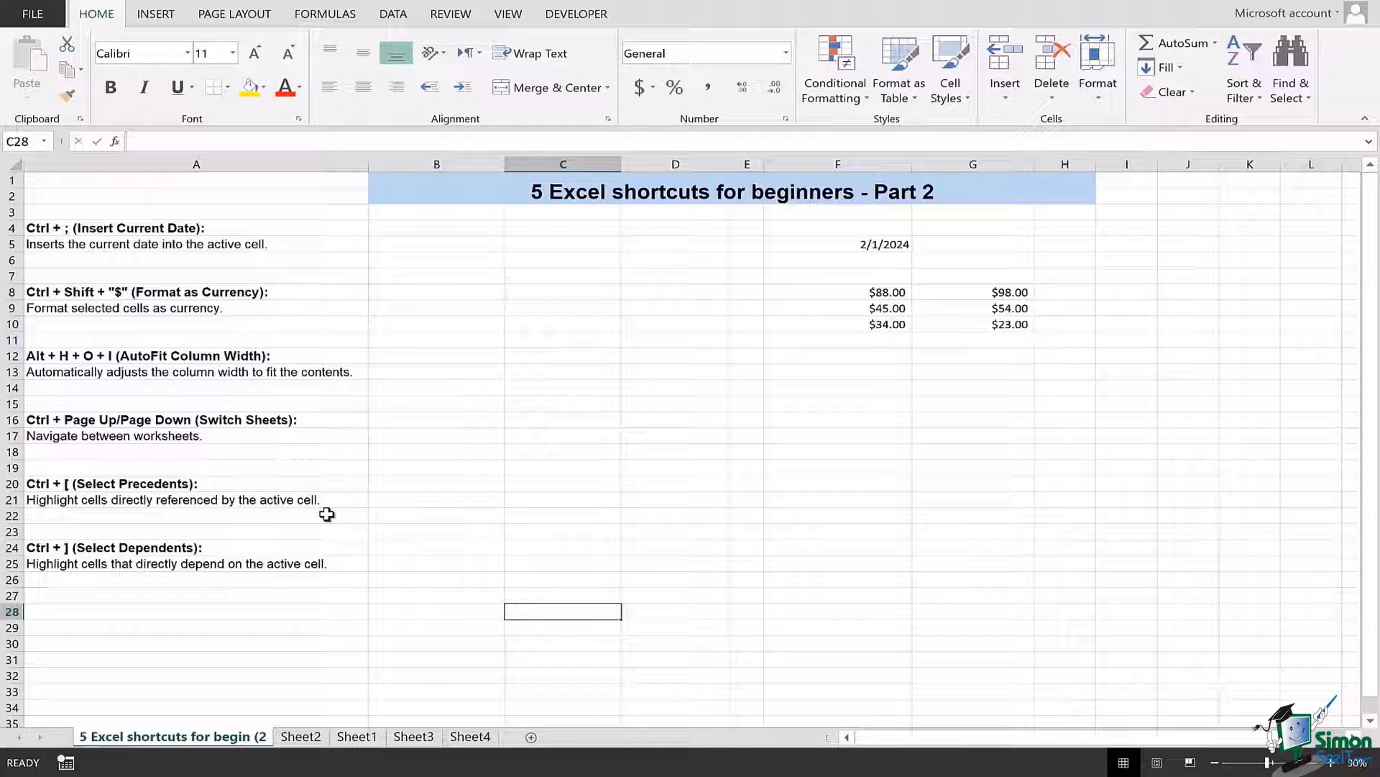
pyautogui.click(414, 736)
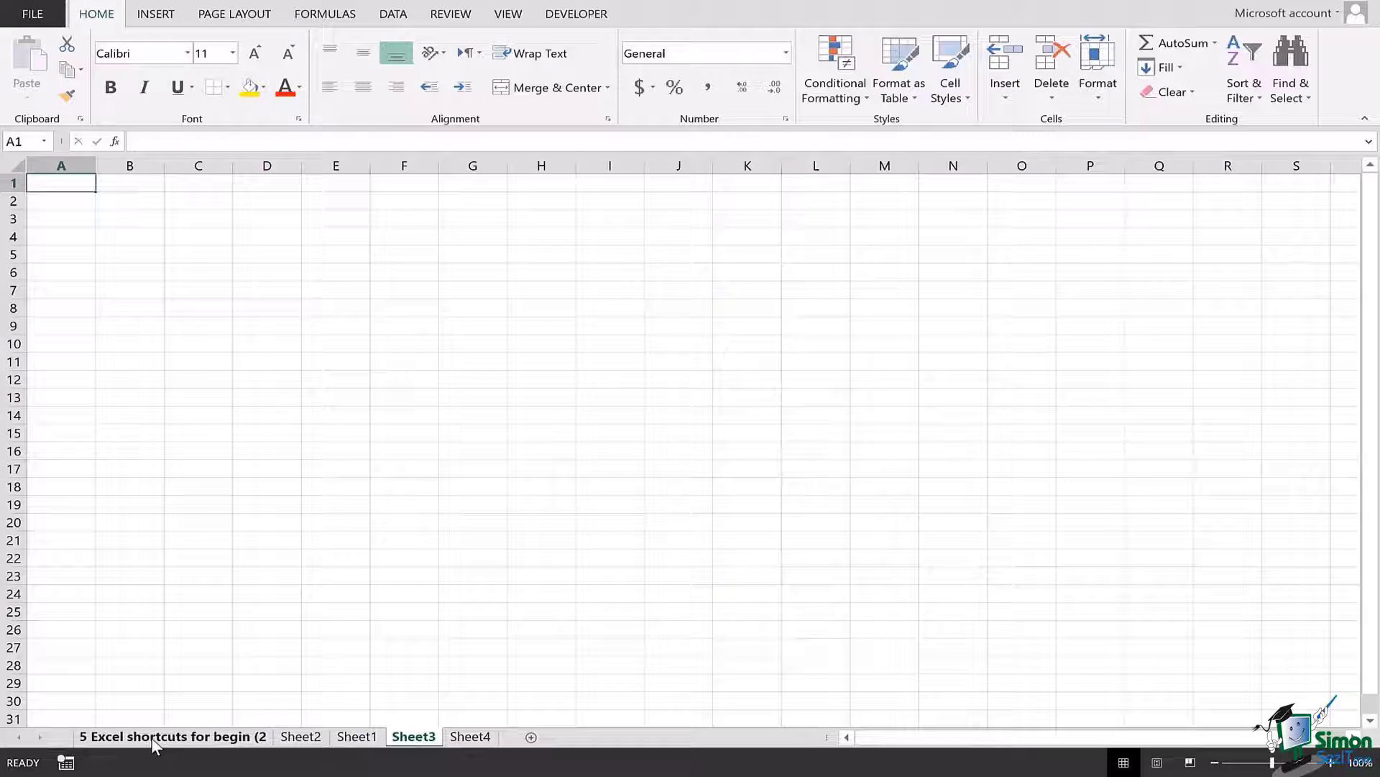
pyautogui.click(172, 737)
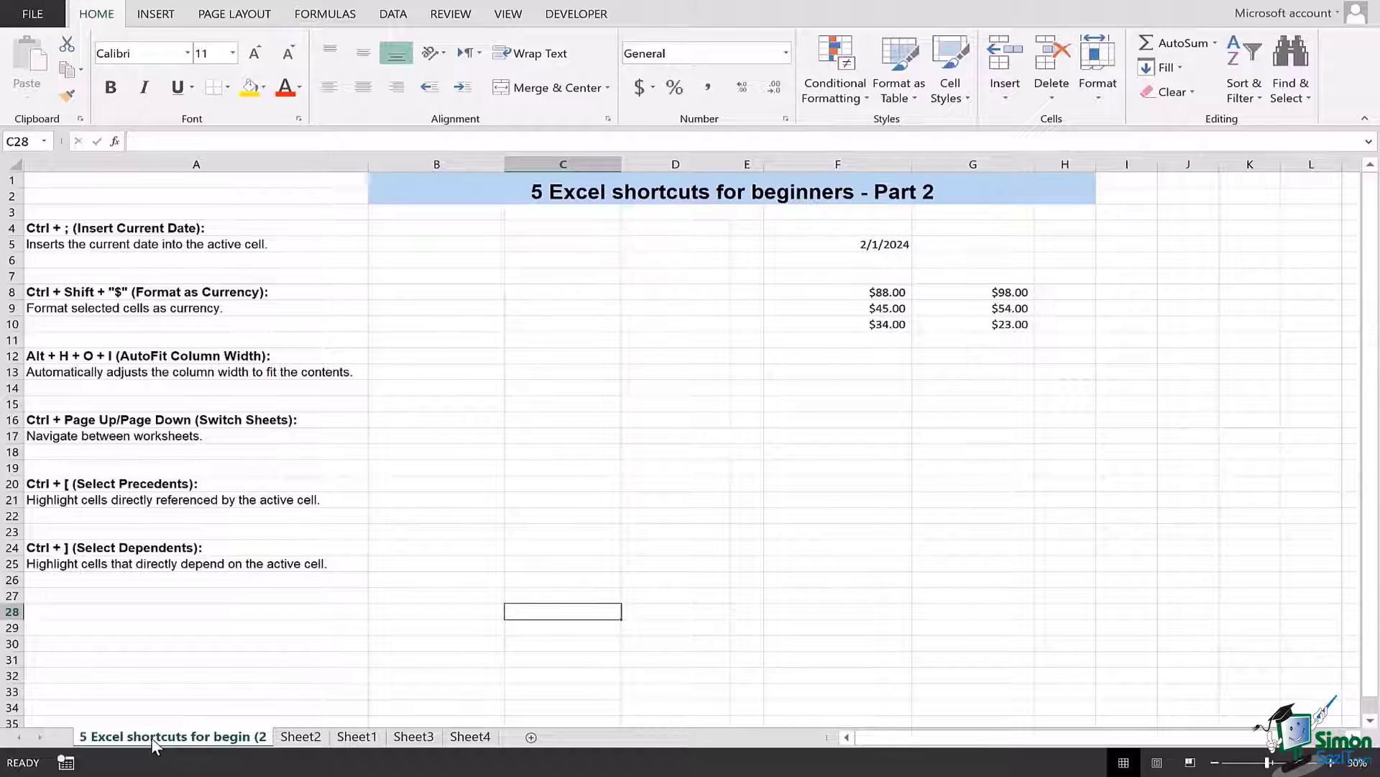
pyautogui.moveTo(309, 570)
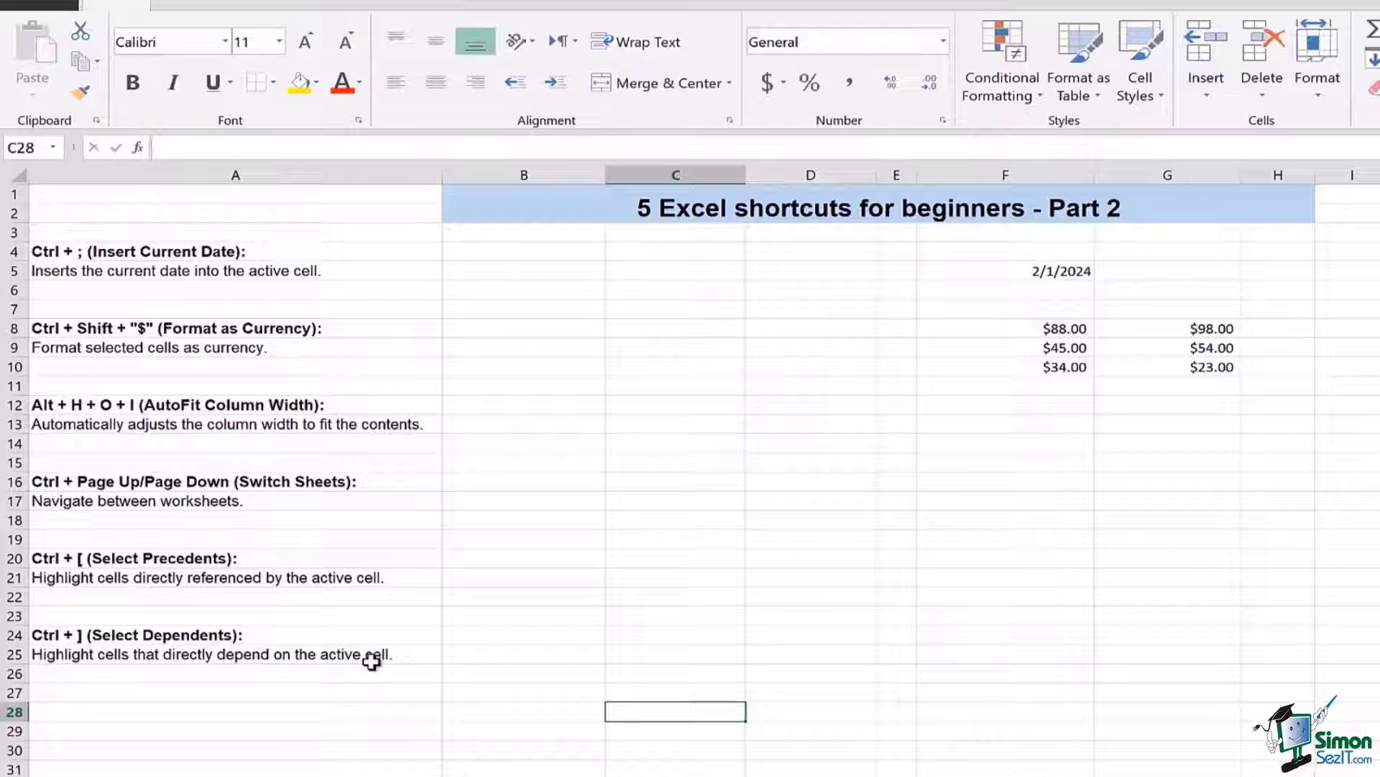
# - Select the Select Precedents shortcut description in cell A21
pyautogui.click(234, 577)
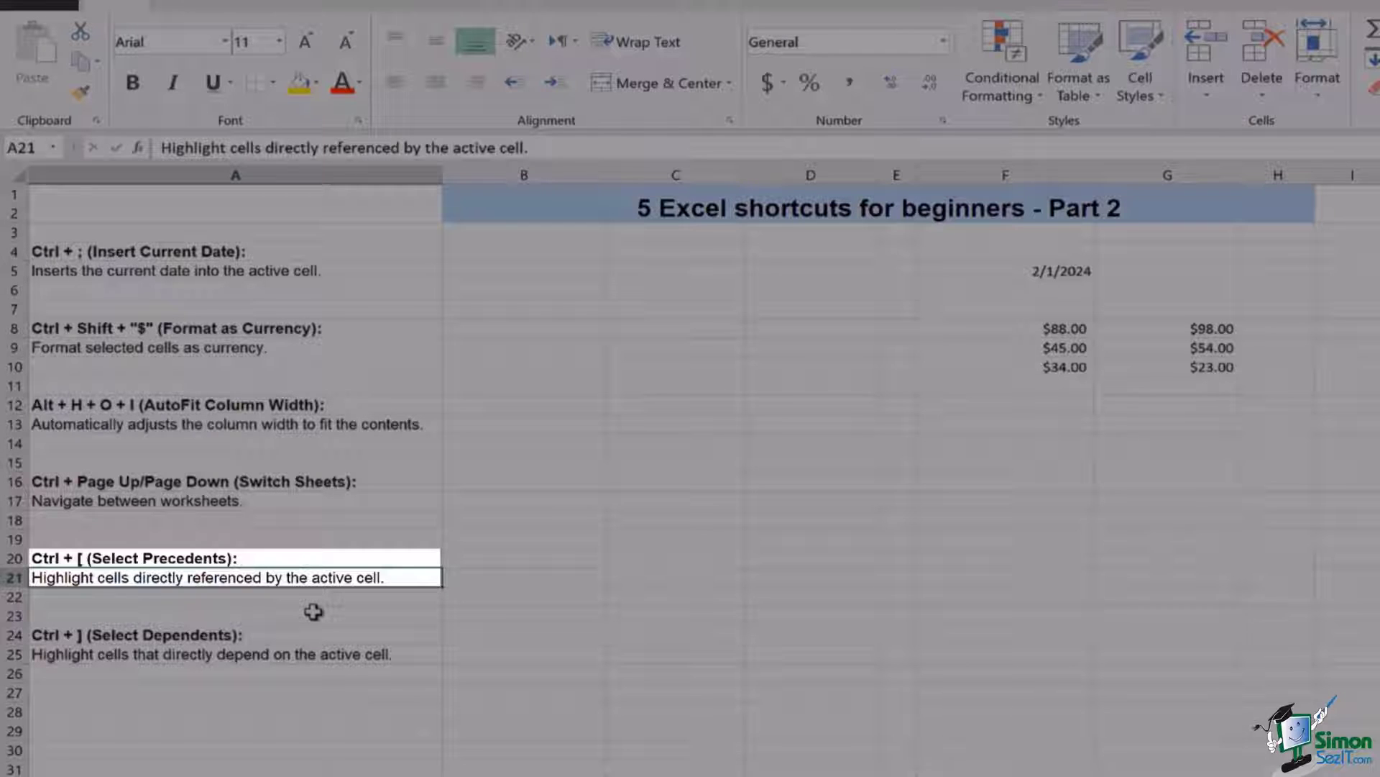
pyautogui.moveTo(383, 732)
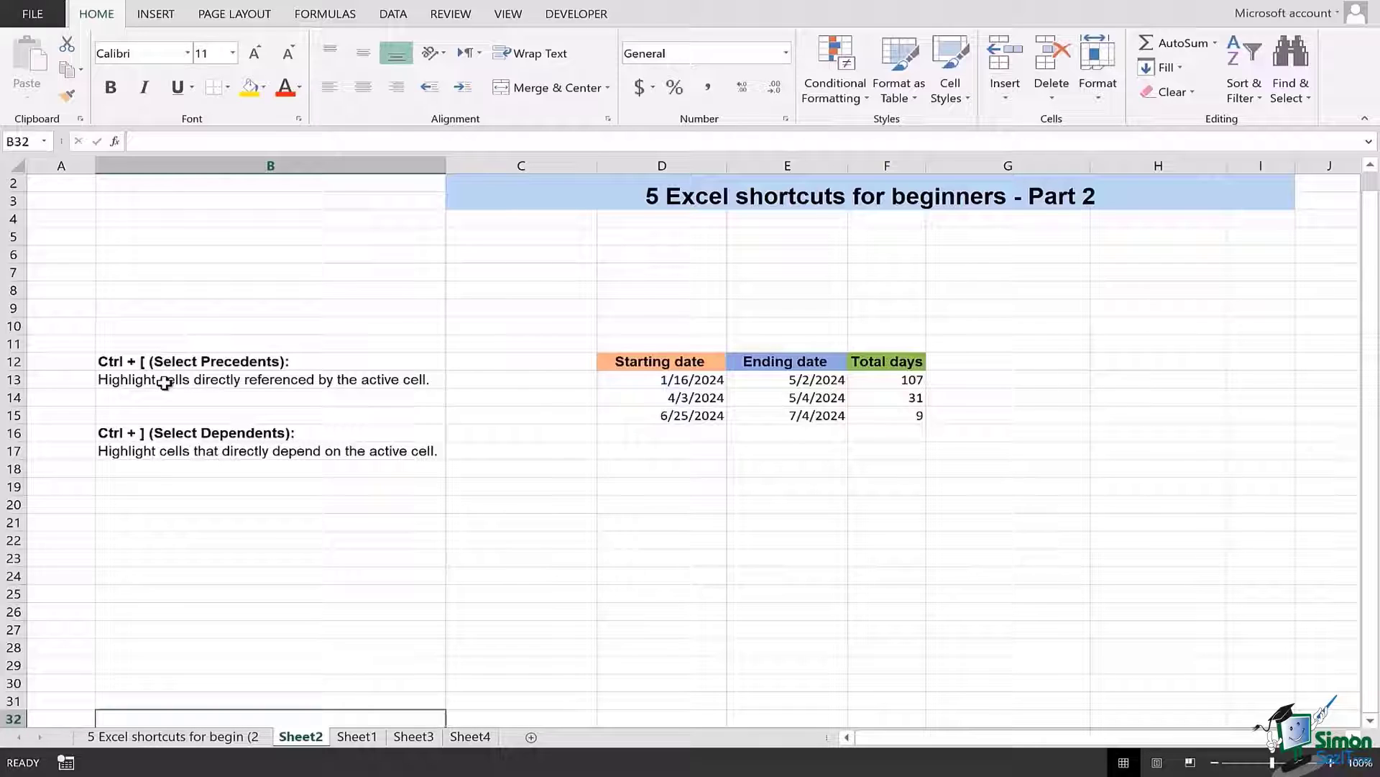
pyautogui.click(261, 380)
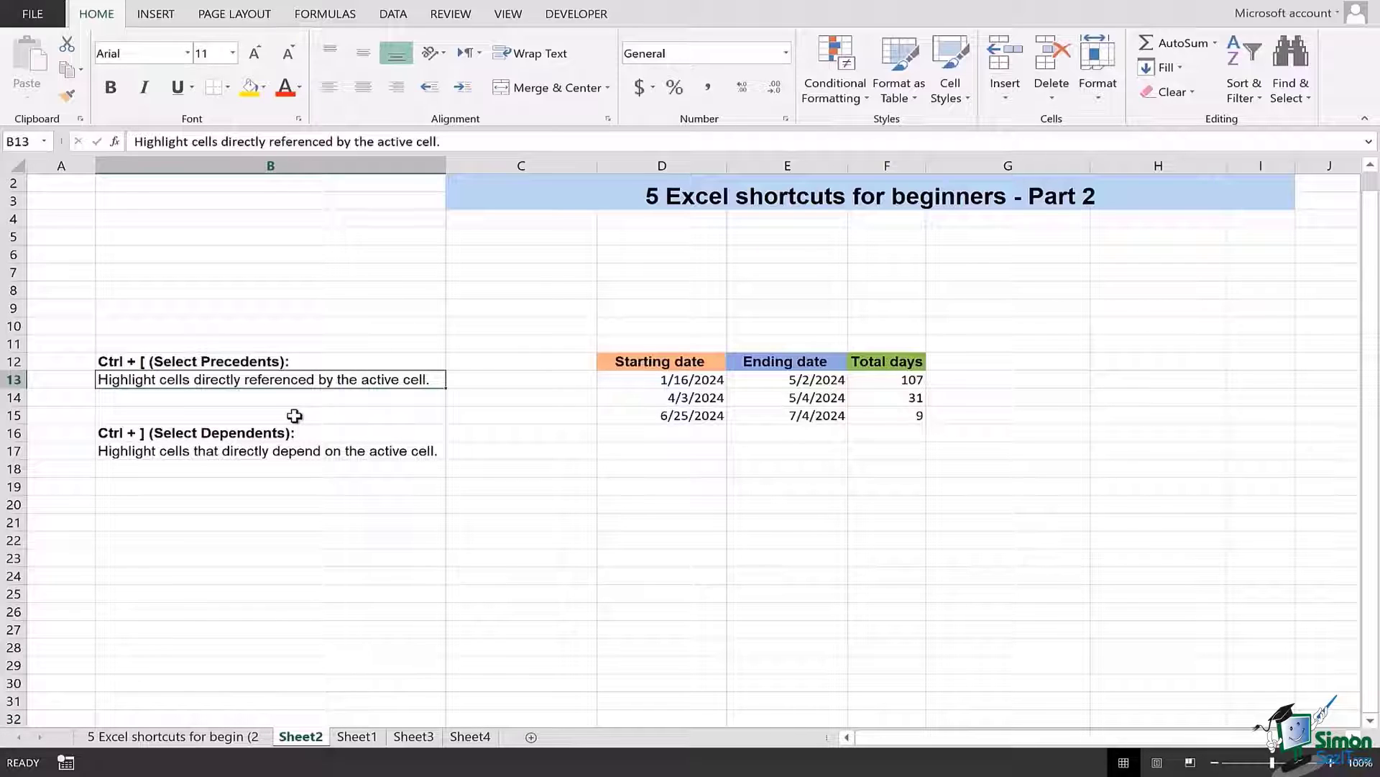
pyautogui.moveTo(415, 399)
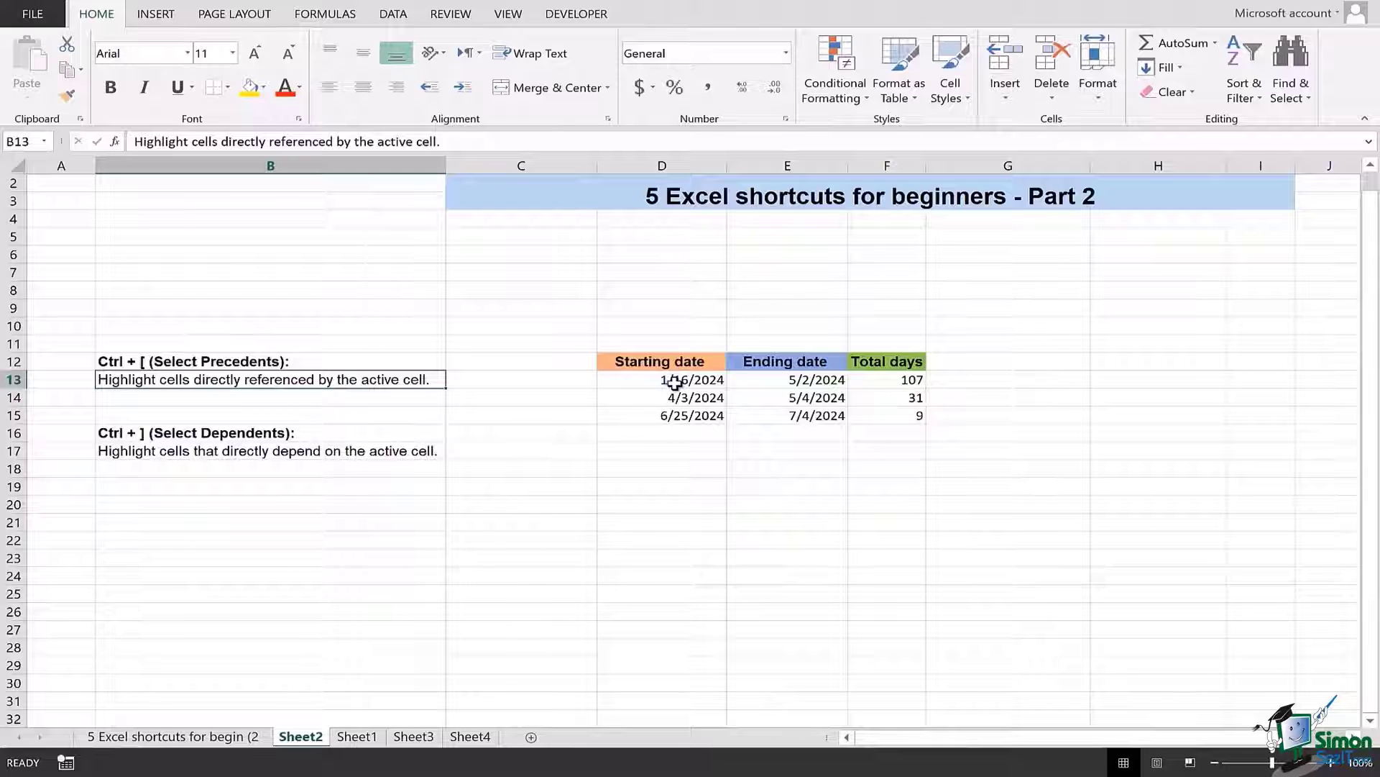
pyautogui.click(691, 380)
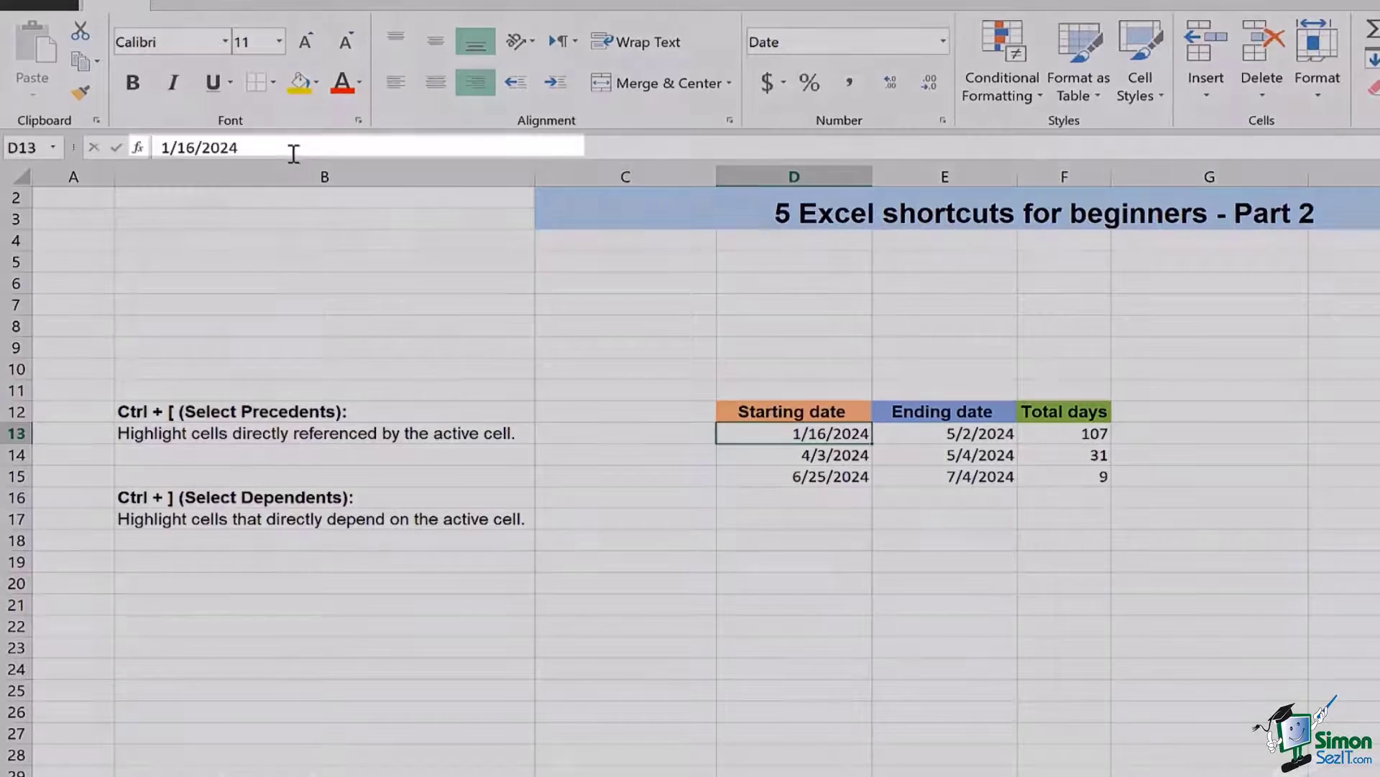
pyautogui.moveTo(291, 149)
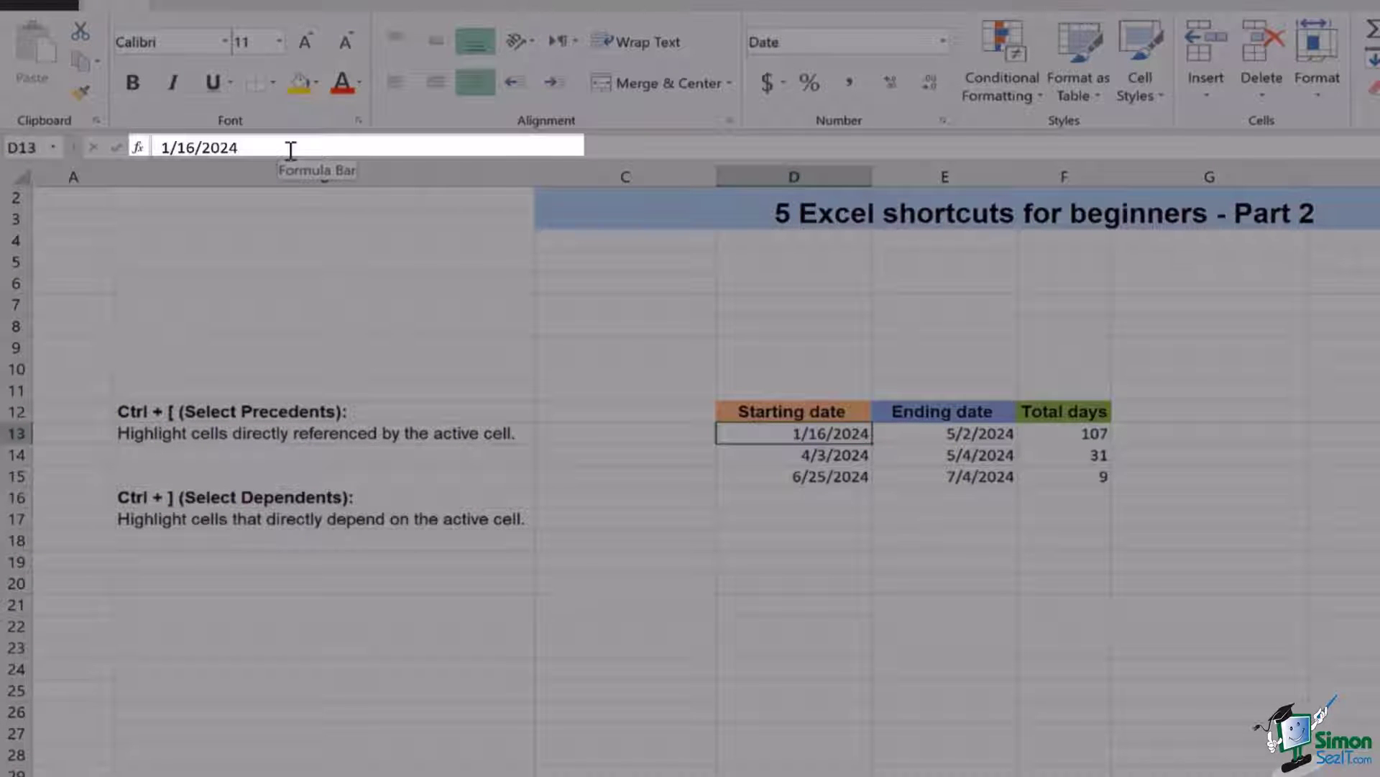
pyautogui.click(1063, 432)
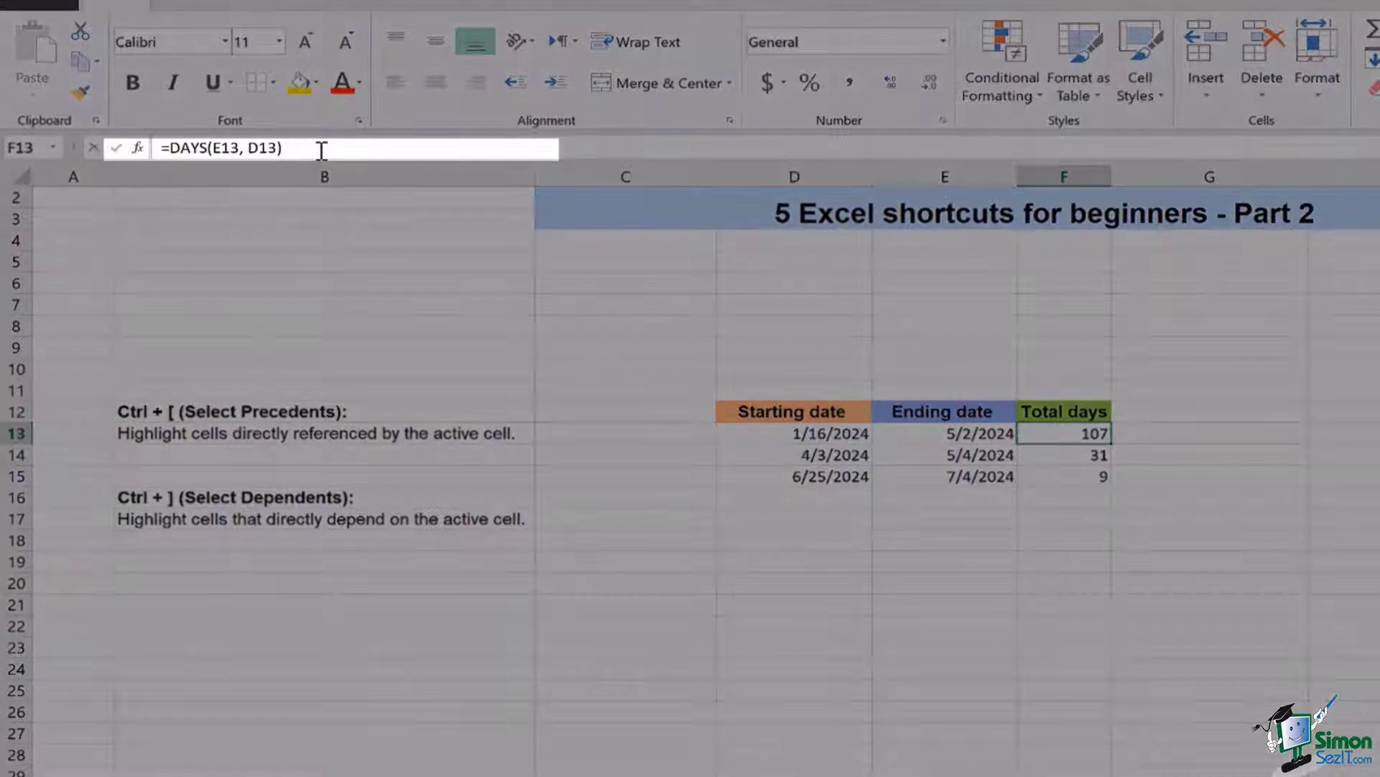
pyautogui.moveTo(361, 167)
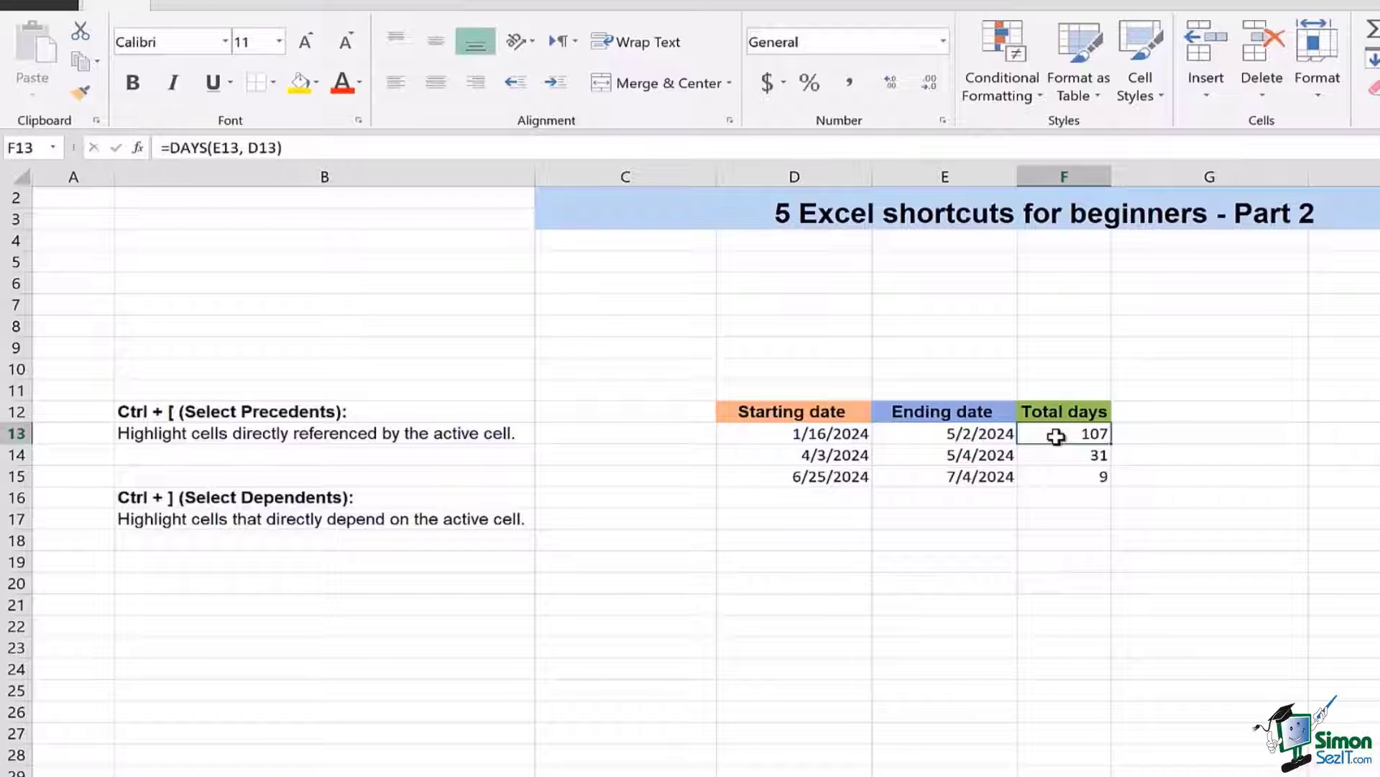
pyautogui.press('ctrl+[')
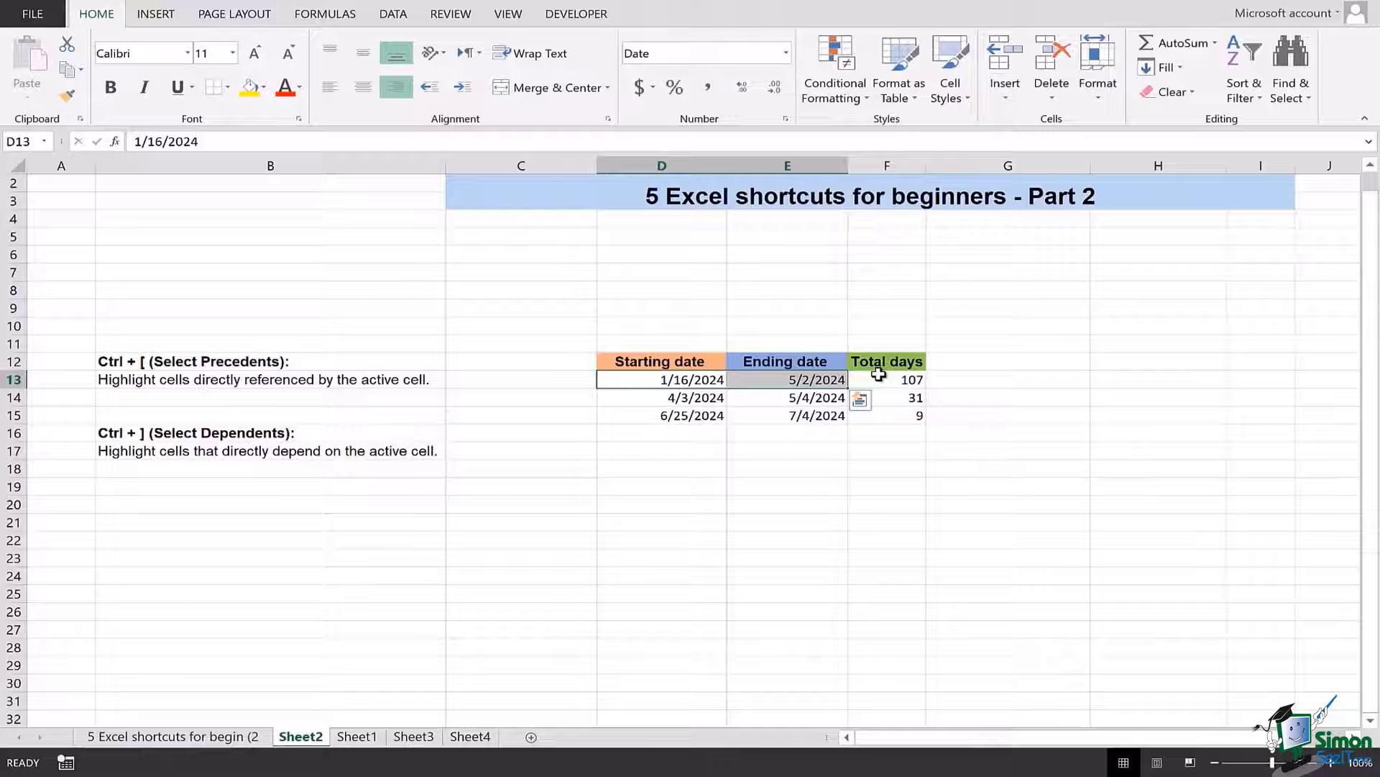
# - Select the 31-day total in F14, calculated as =DAYS(E14, D14)
pyautogui.click(886, 379)
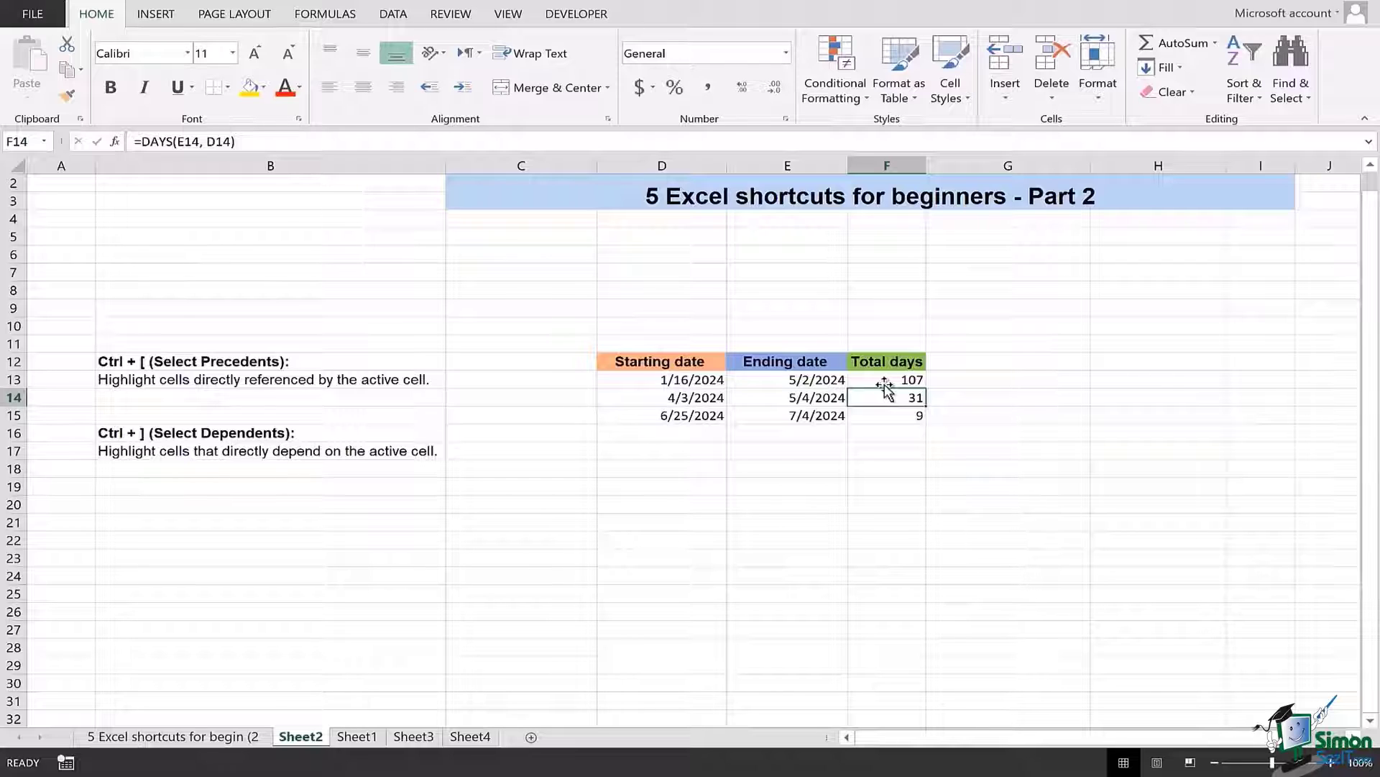
pyautogui.press('ctrl+]')
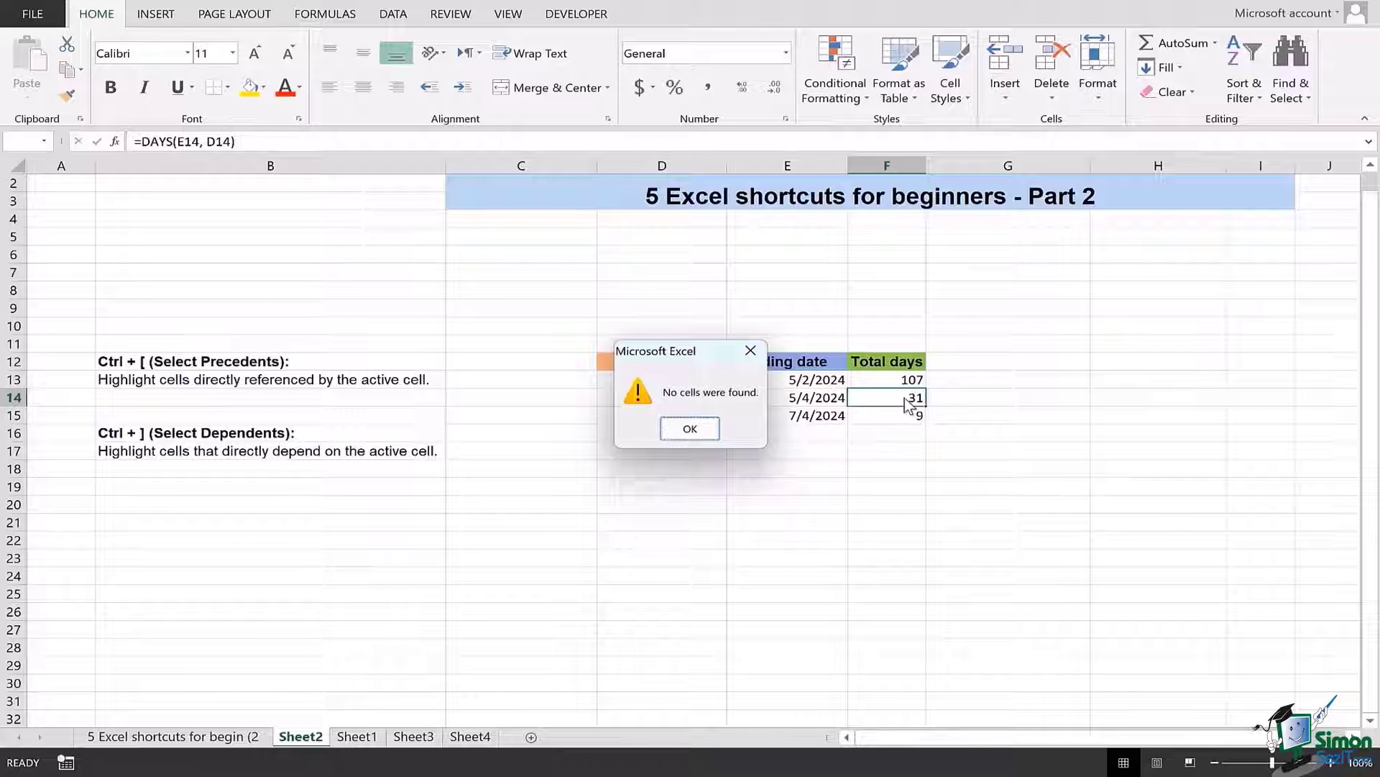
pyautogui.click(689, 428)
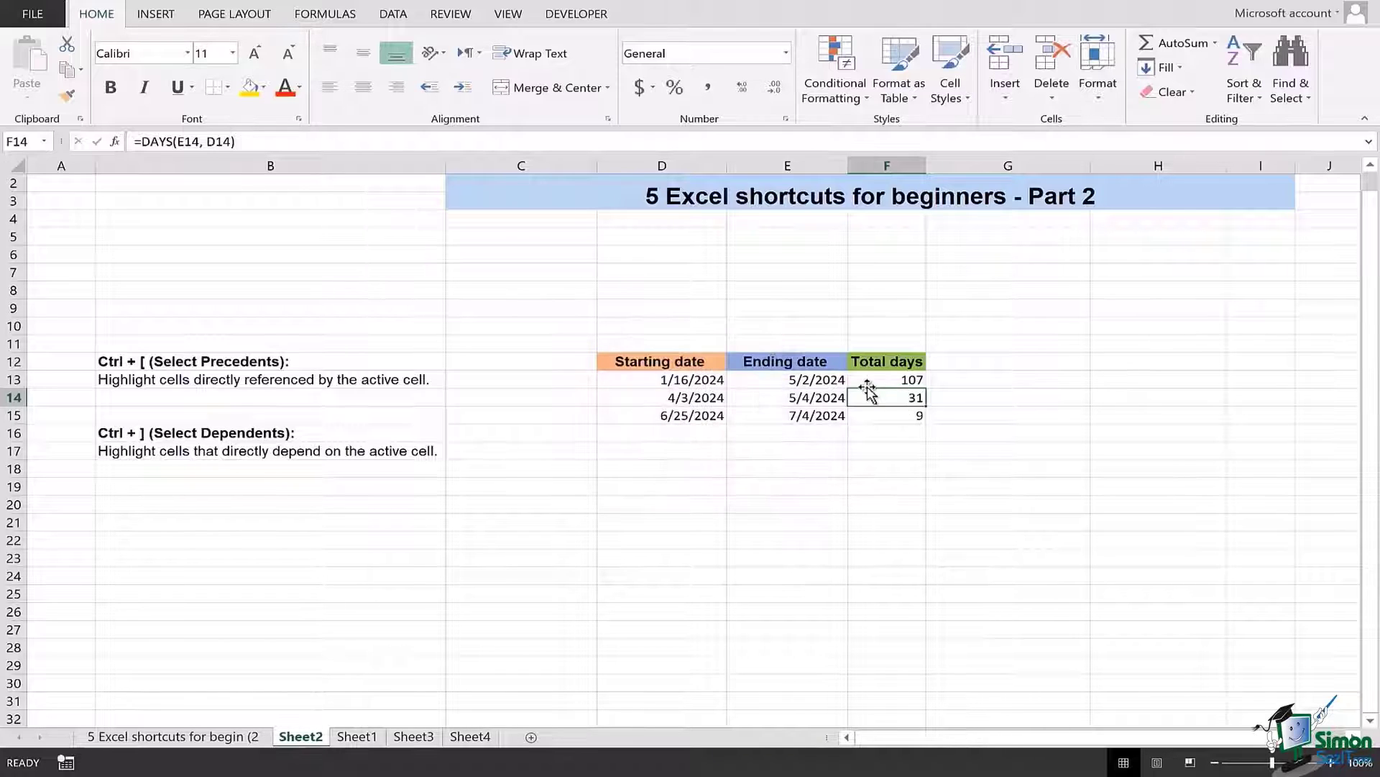
pyautogui.click(264, 450)
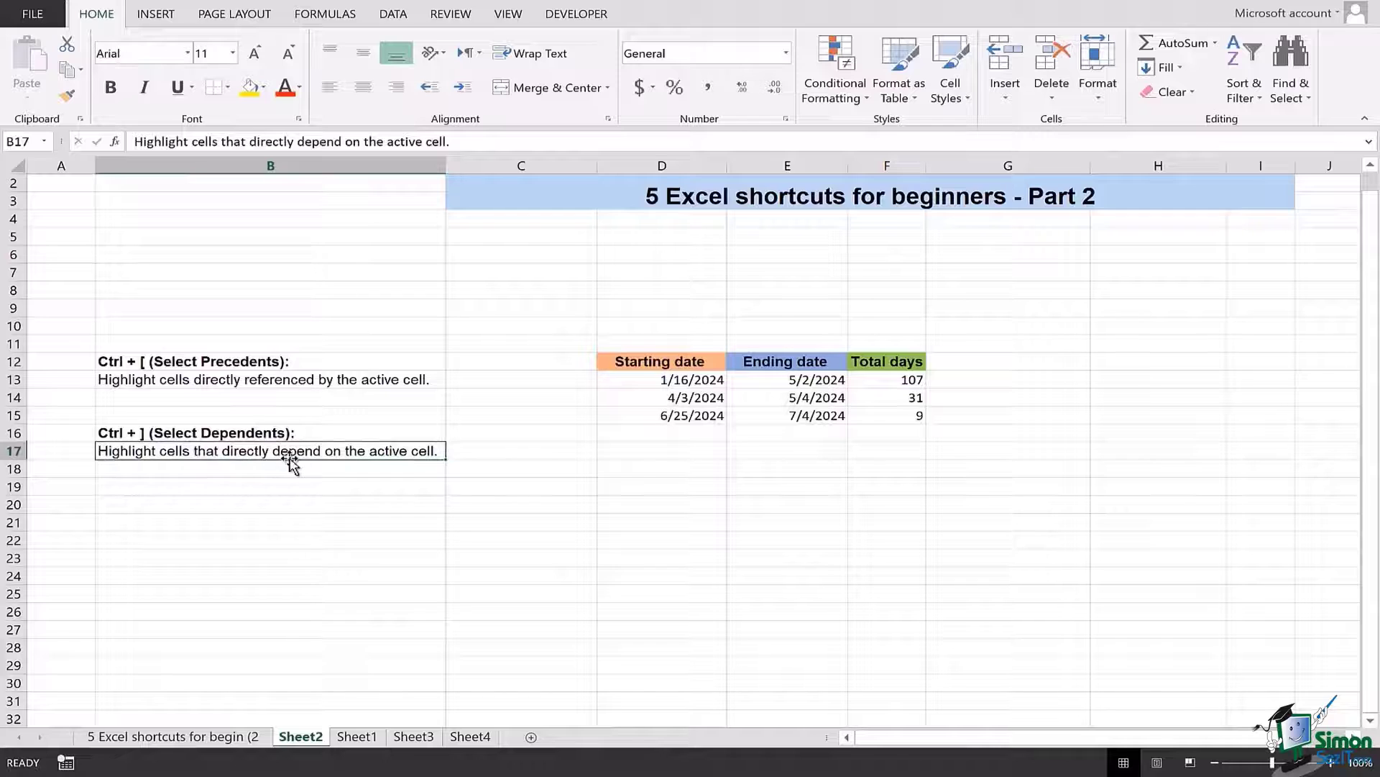
pyautogui.moveTo(408, 476)
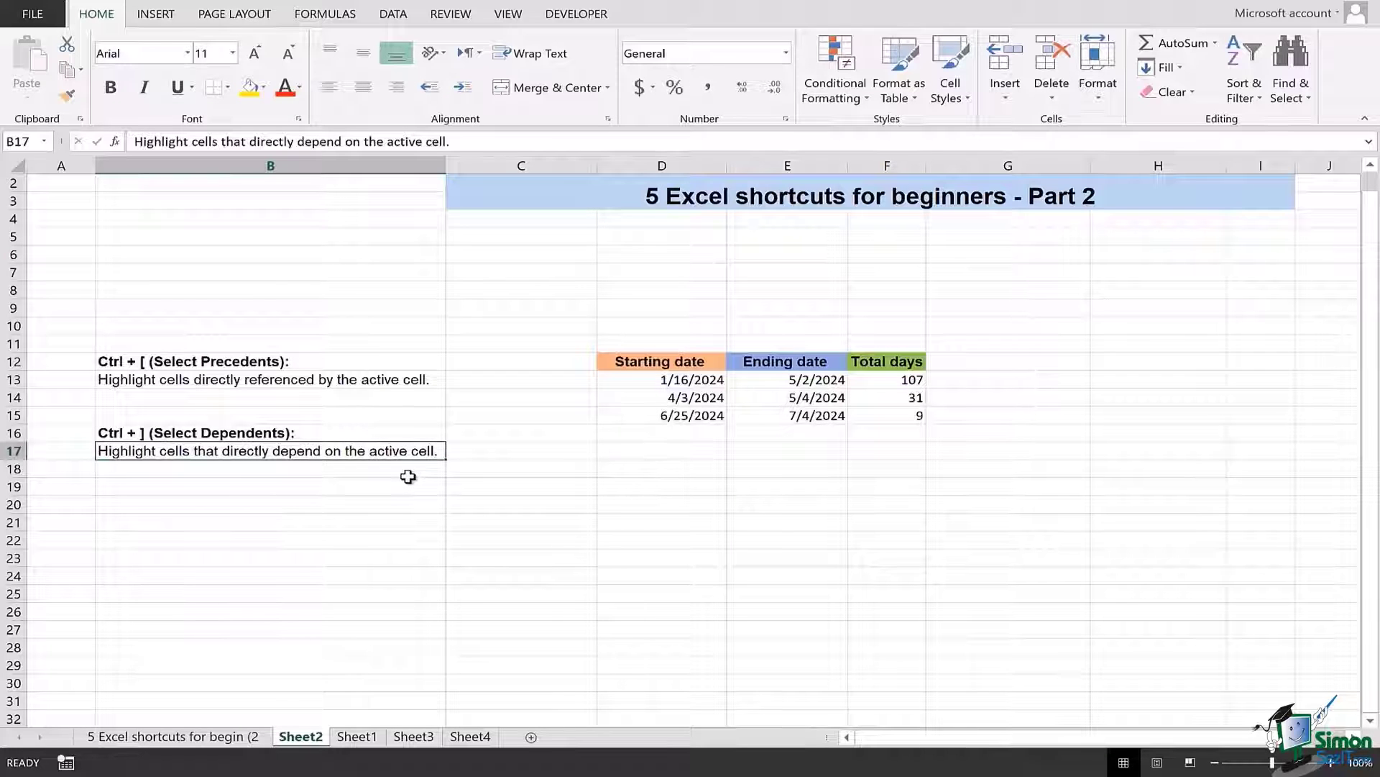
# - Jump from the 6/25/2024 start date in D15 to its dependent 9-day total in F15
pyautogui.click(661, 432)
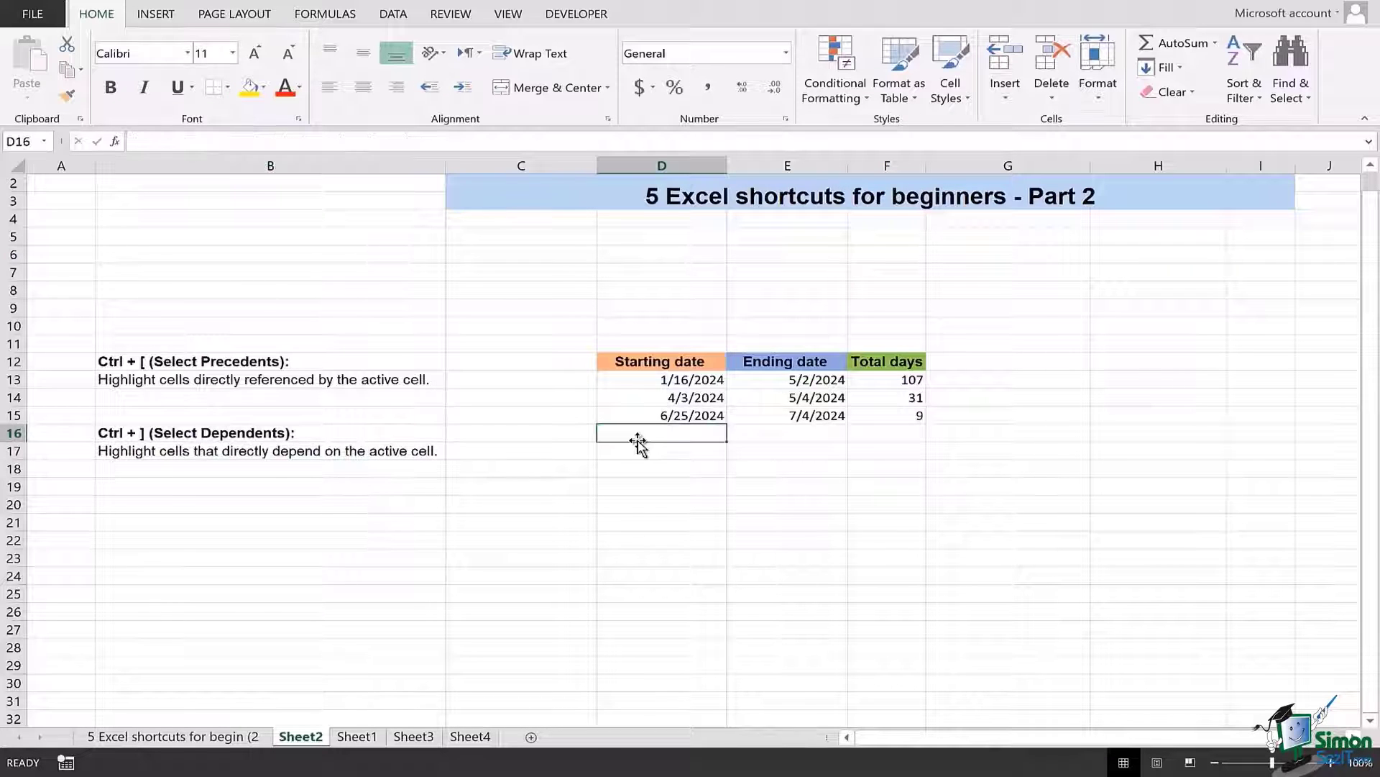
pyautogui.moveTo(696, 415)
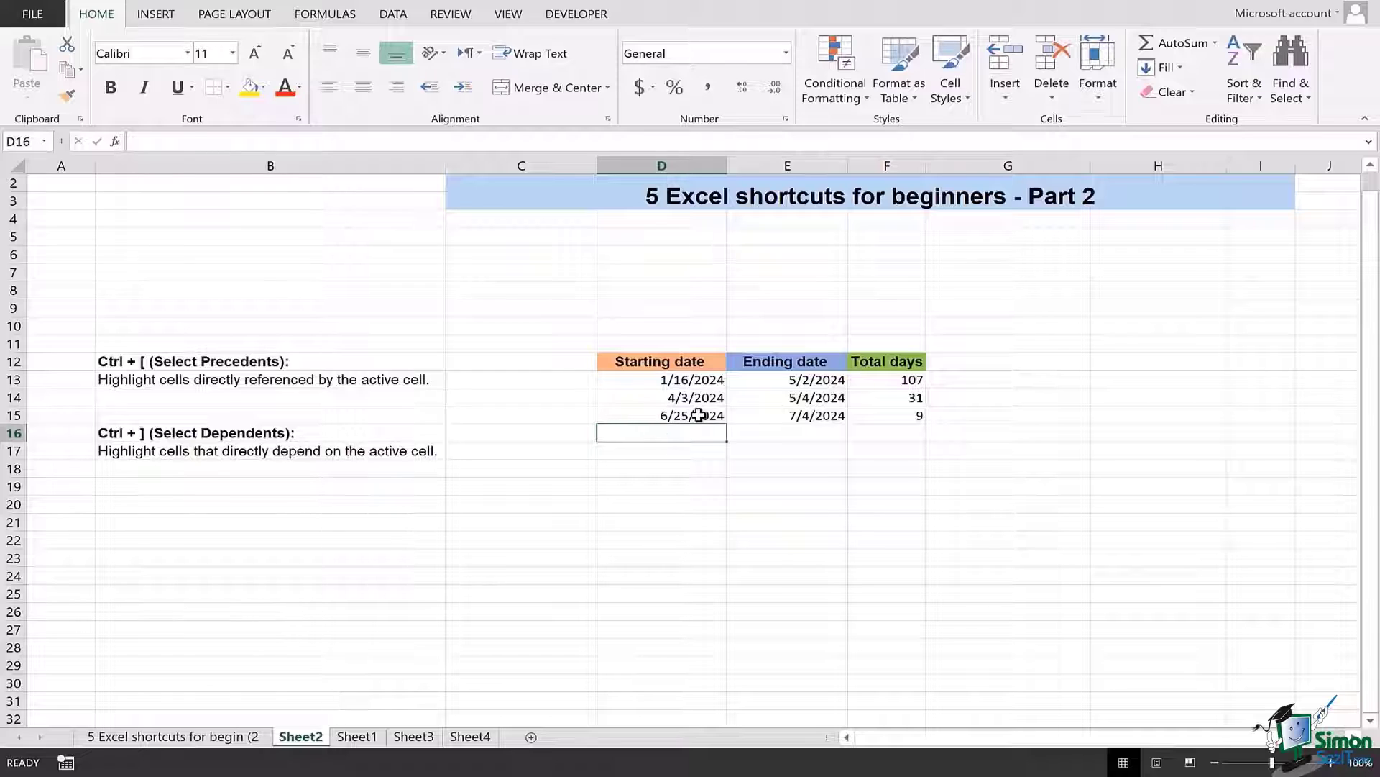
pyautogui.click(662, 415)
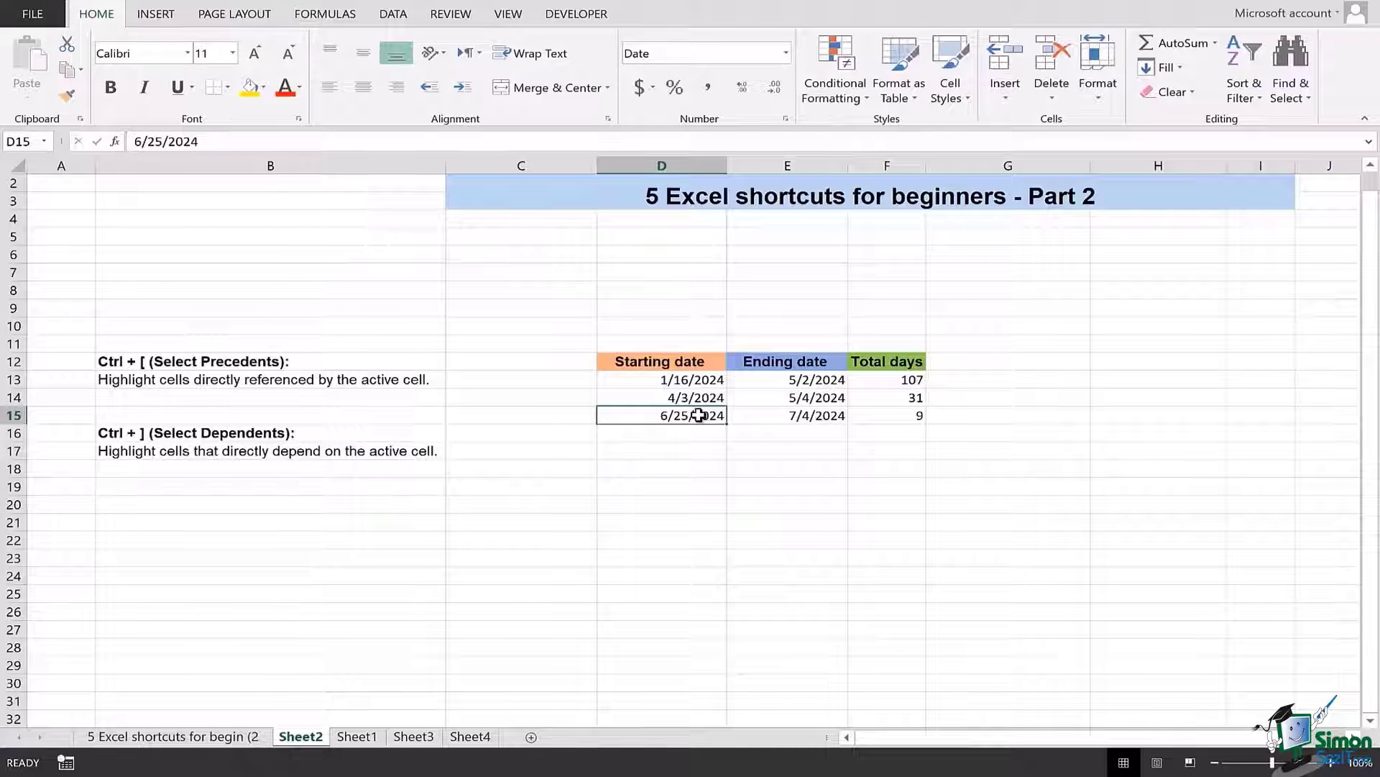
pyautogui.click(886, 415)
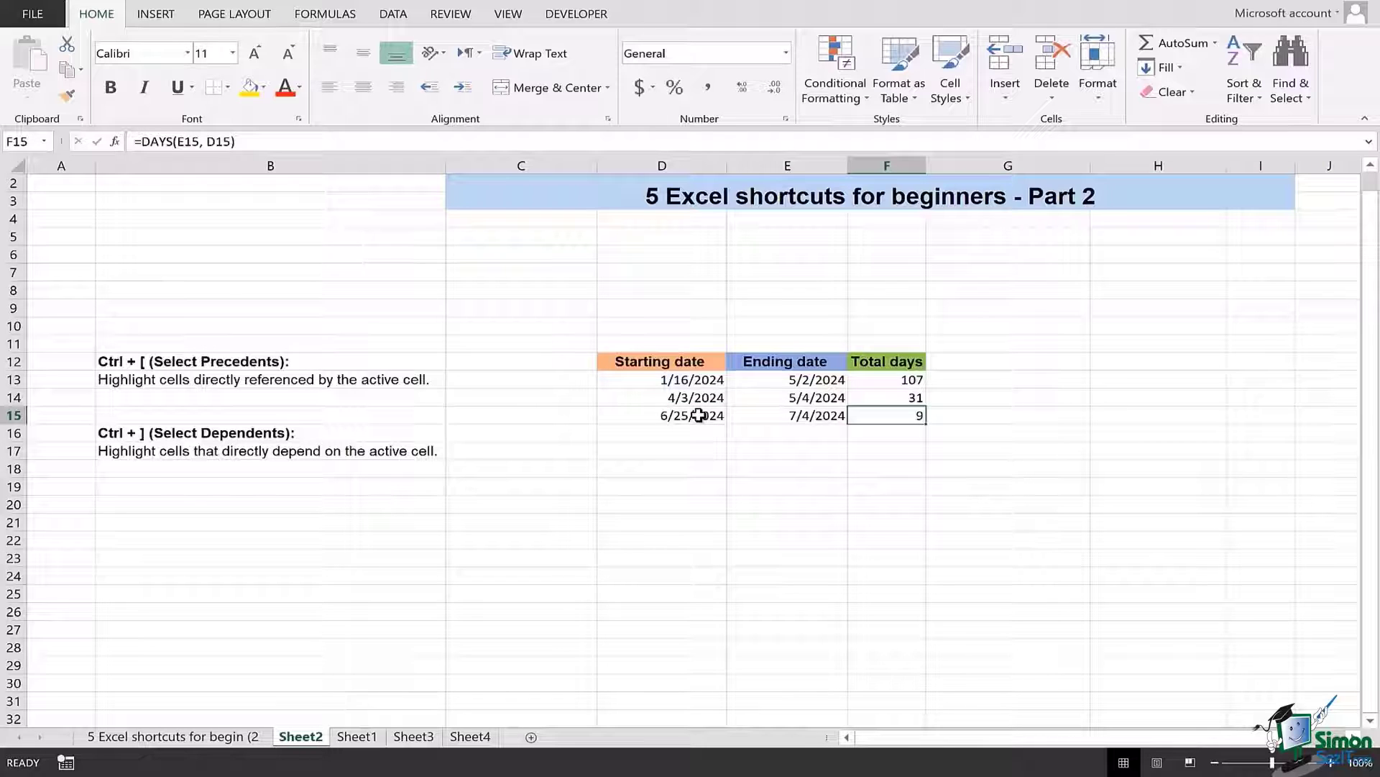
pyautogui.moveTo(748, 417)
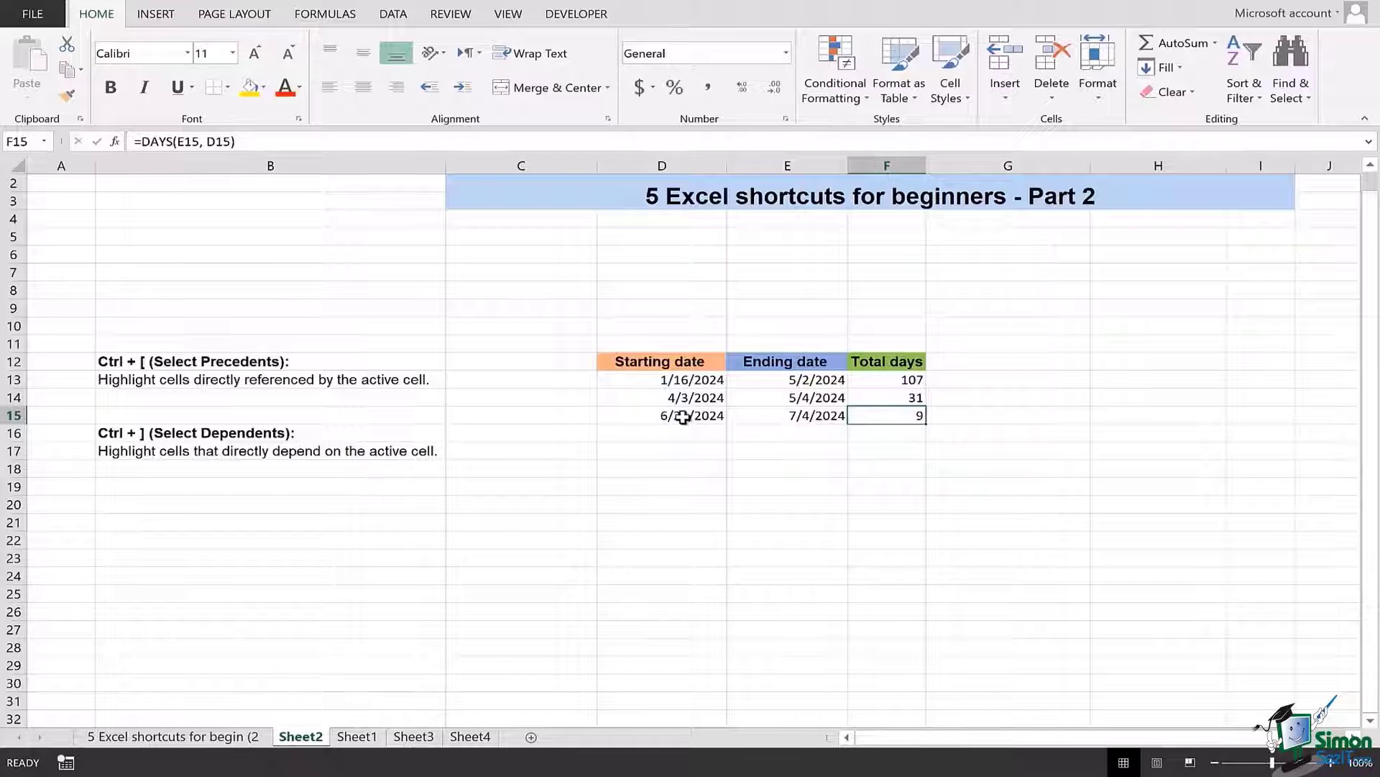
pyautogui.click(660, 415)
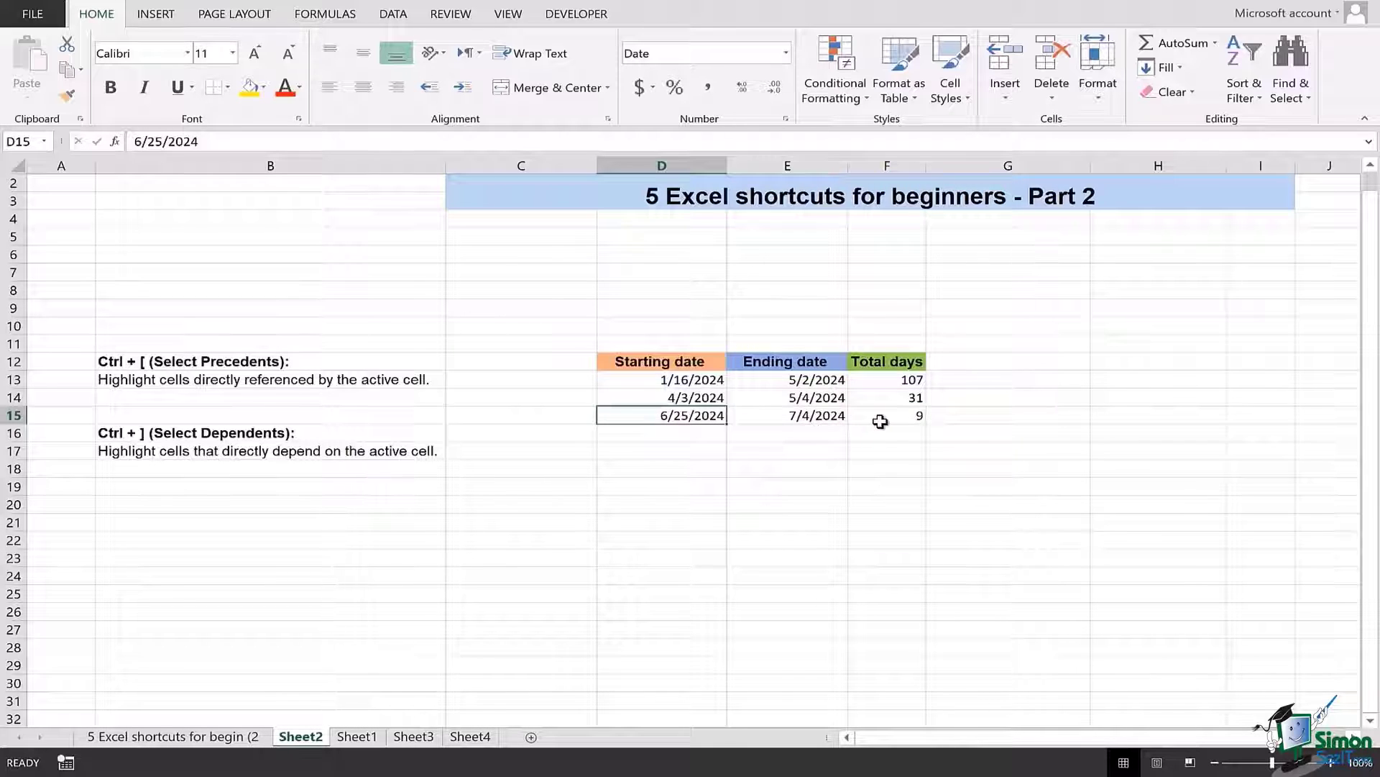
pyautogui.click(886, 415)
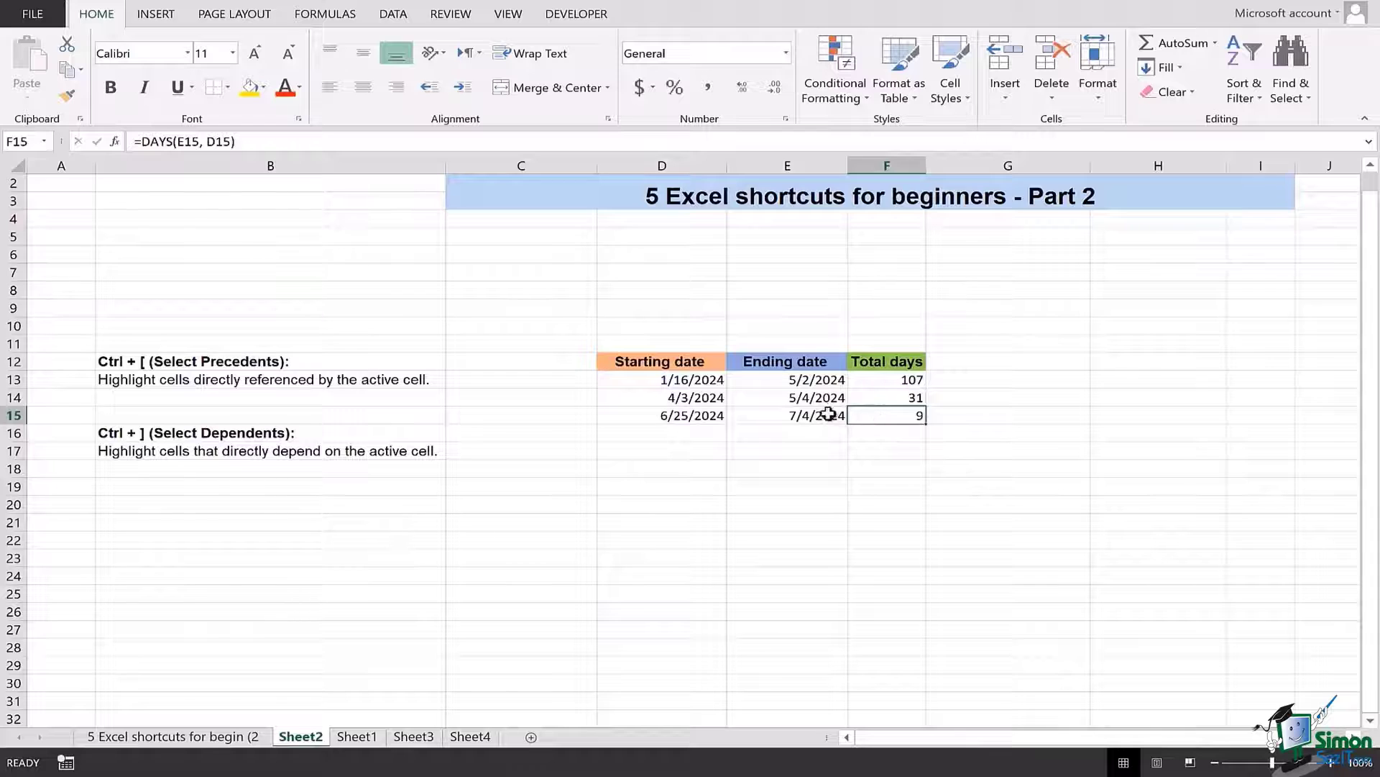
# - Check the 7/4/2024 end date and start date, then return to the shortcuts sheet
pyautogui.click(785, 414)
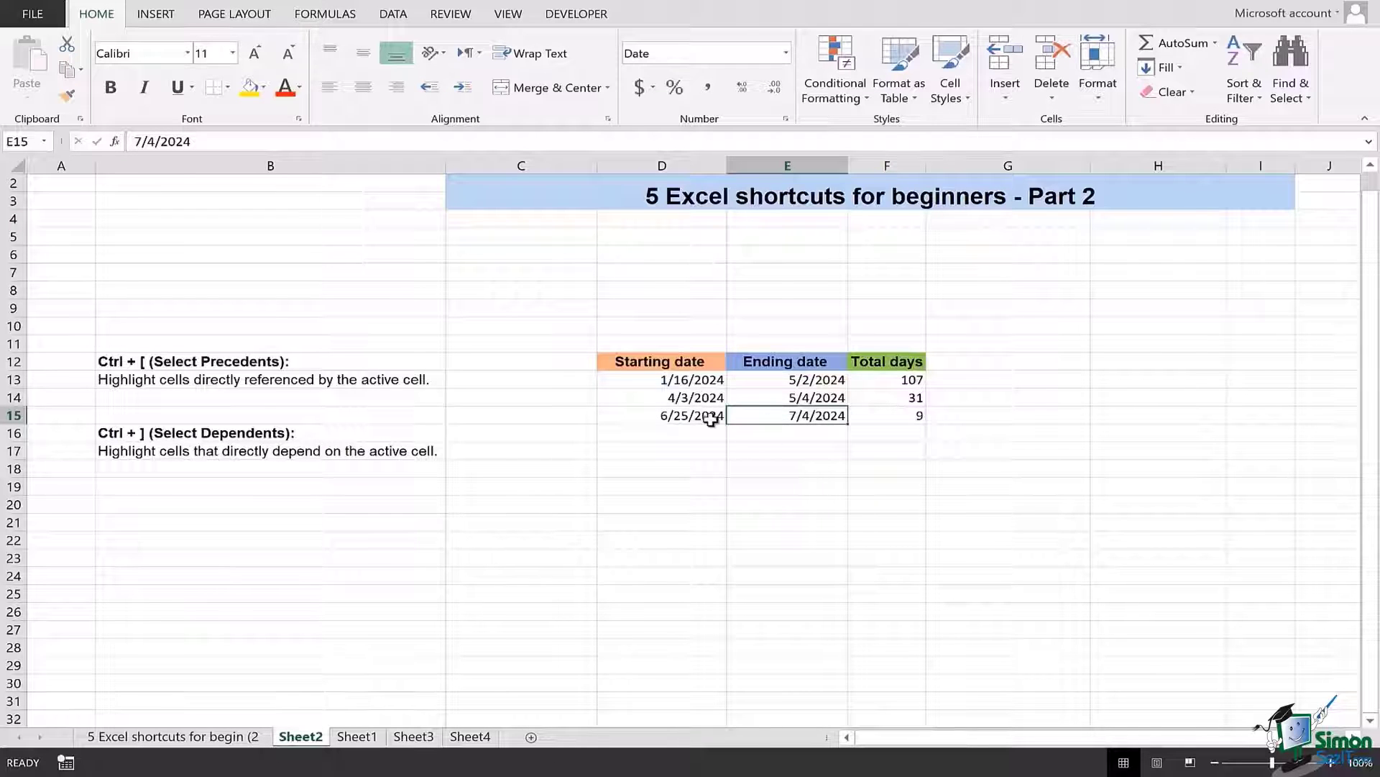
pyautogui.click(661, 415)
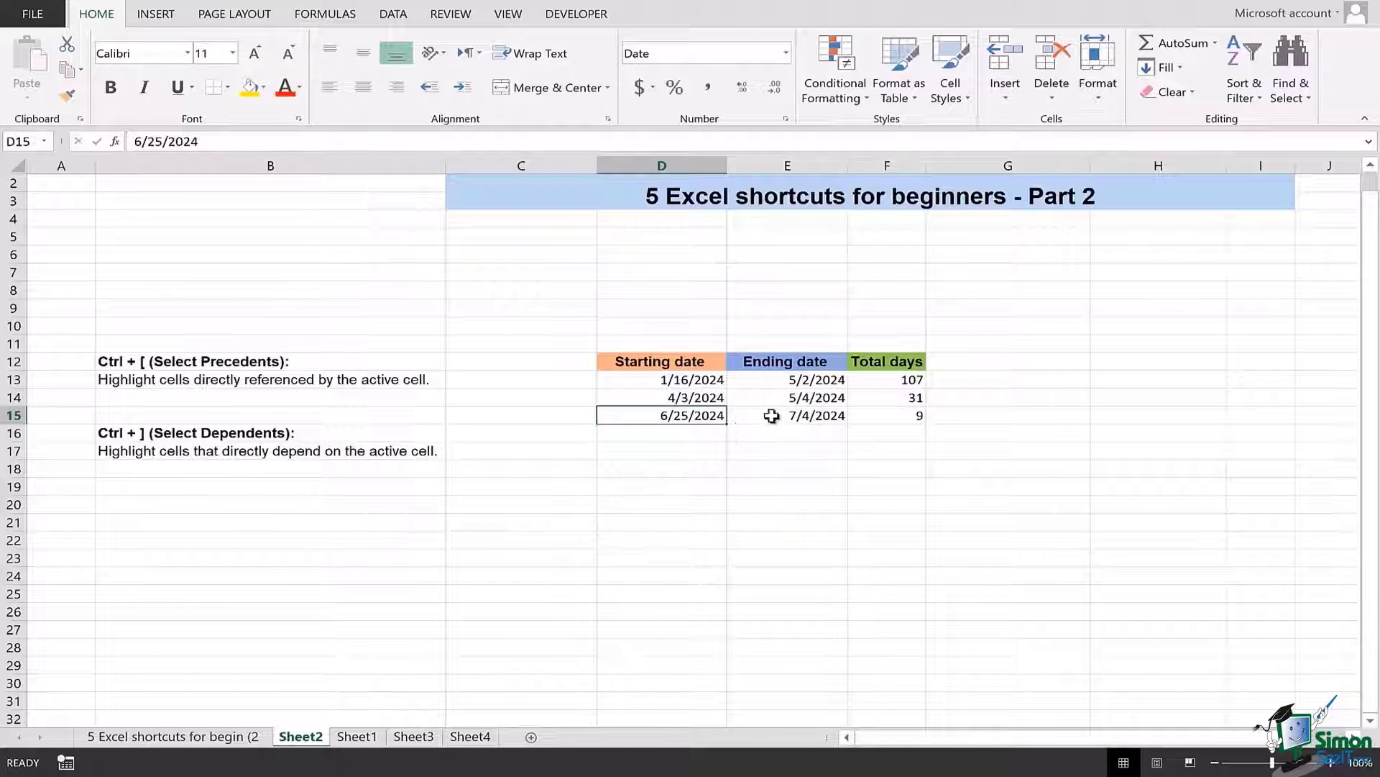
pyautogui.moveTo(852, 412)
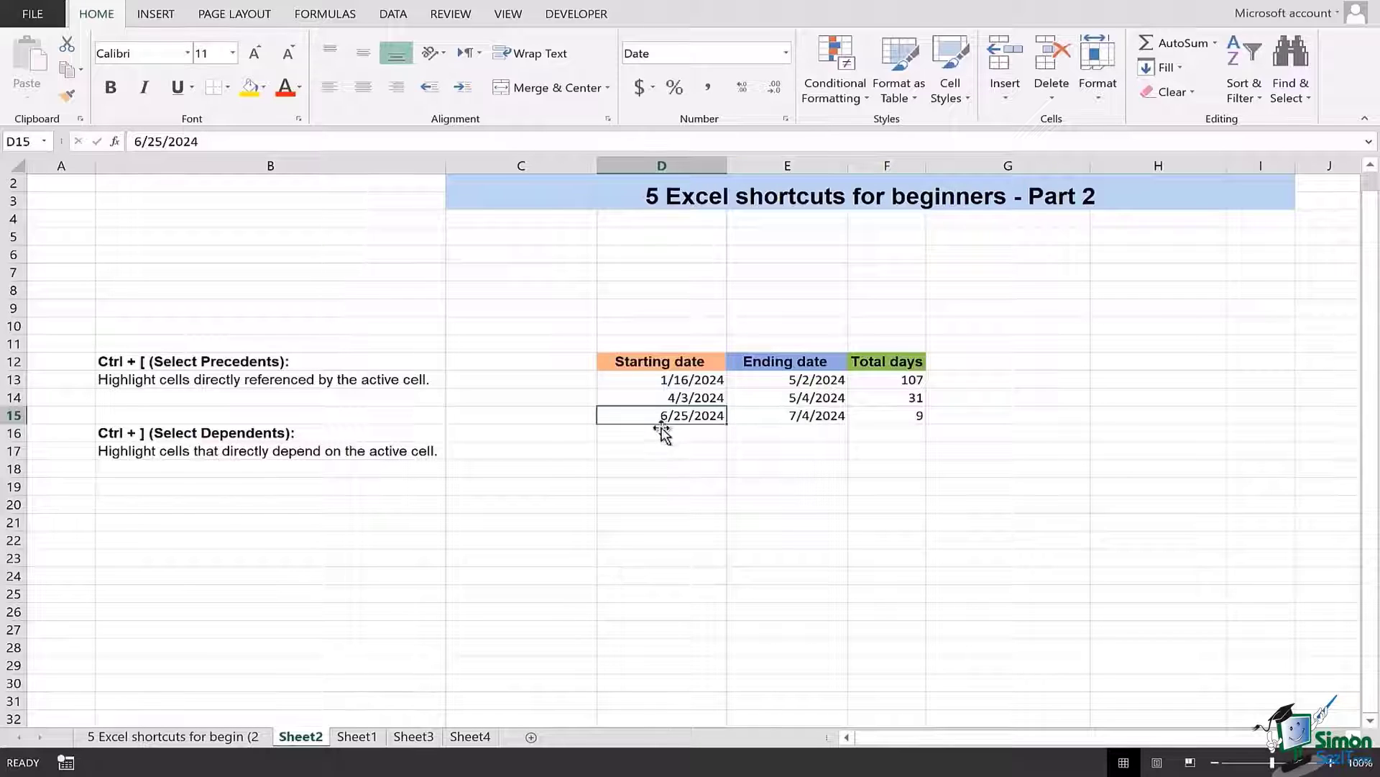
pyautogui.moveTo(689, 425)
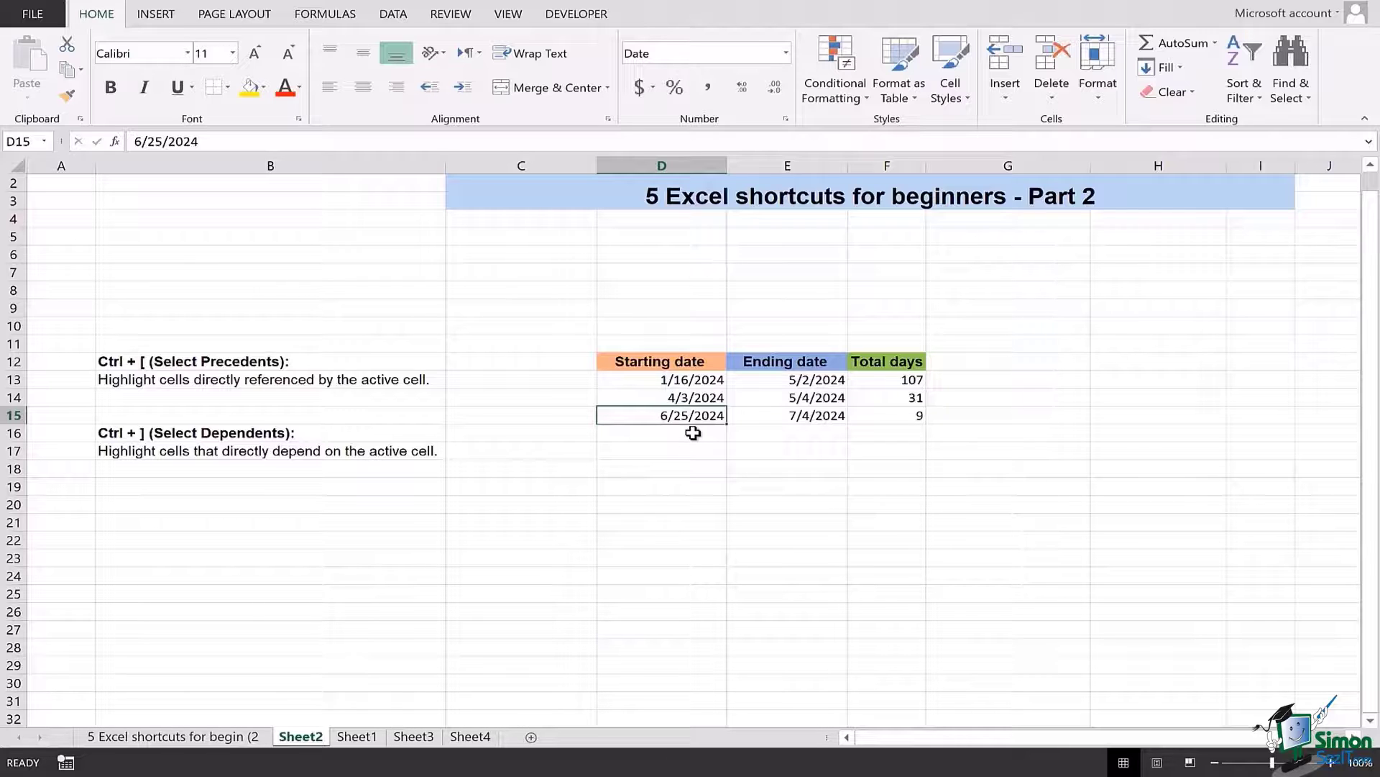
pyautogui.click(172, 736)
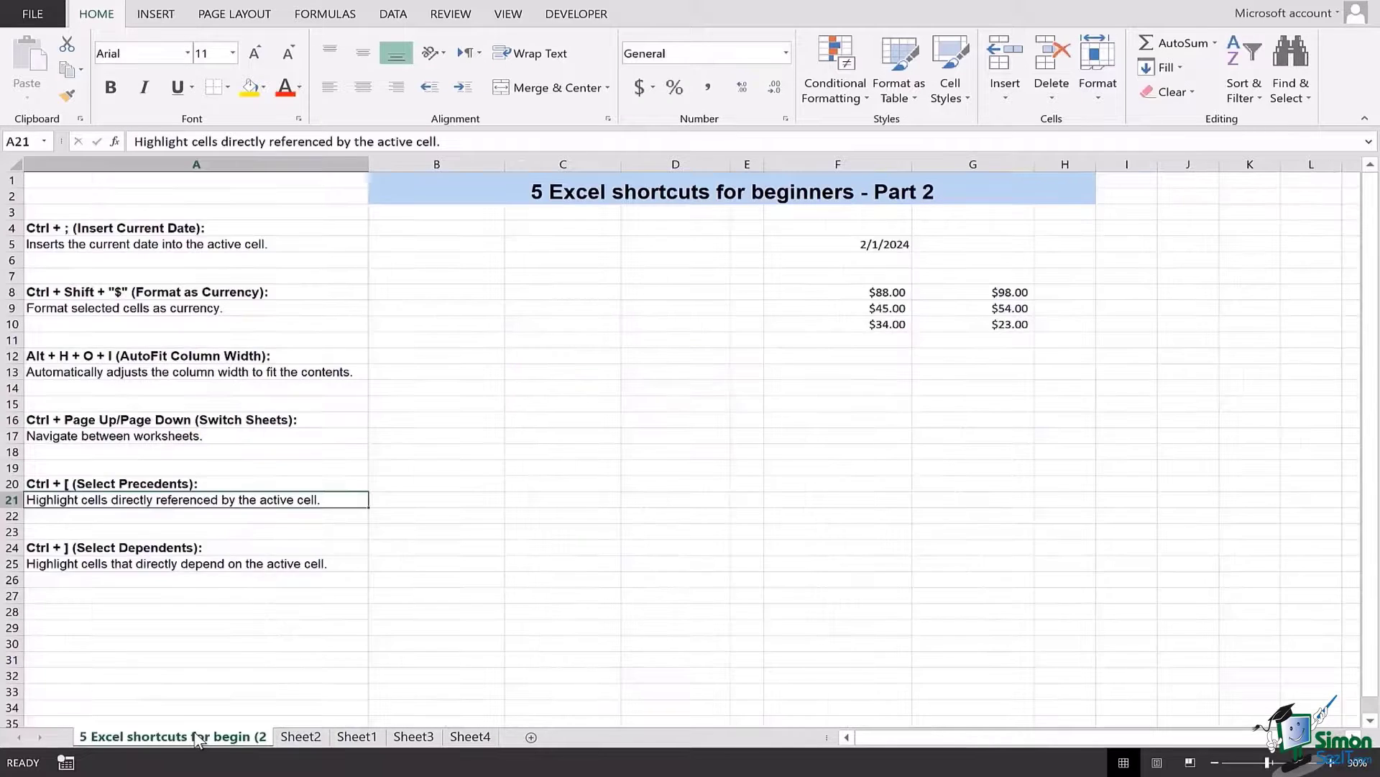